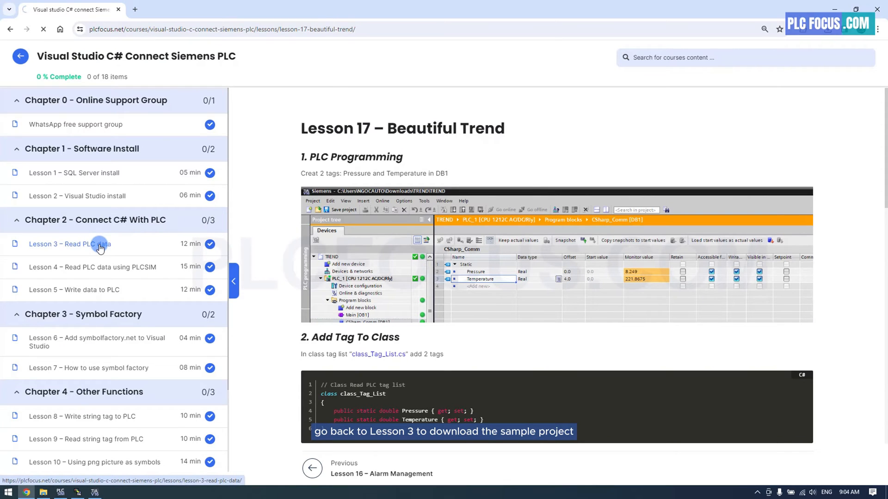
# - Open Lesson 3 – Read PLC data and download its sample project via Link 1
pyautogui.click(70, 244)
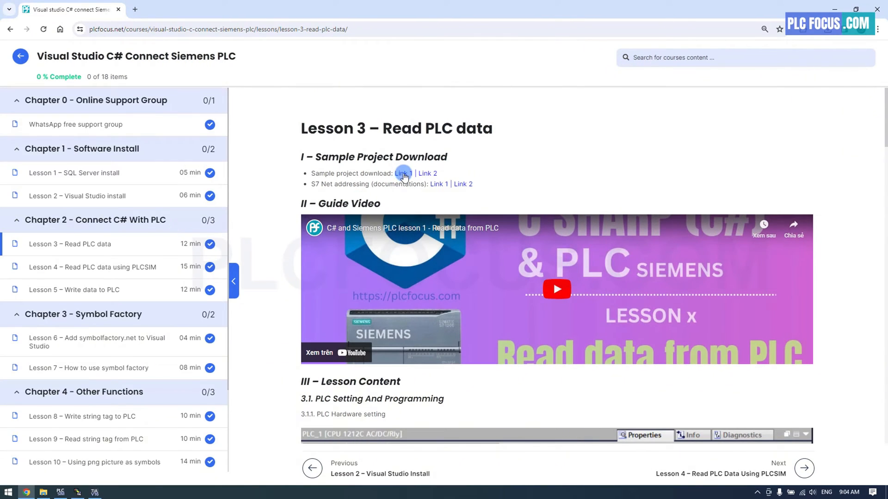
pyautogui.click(403, 173)
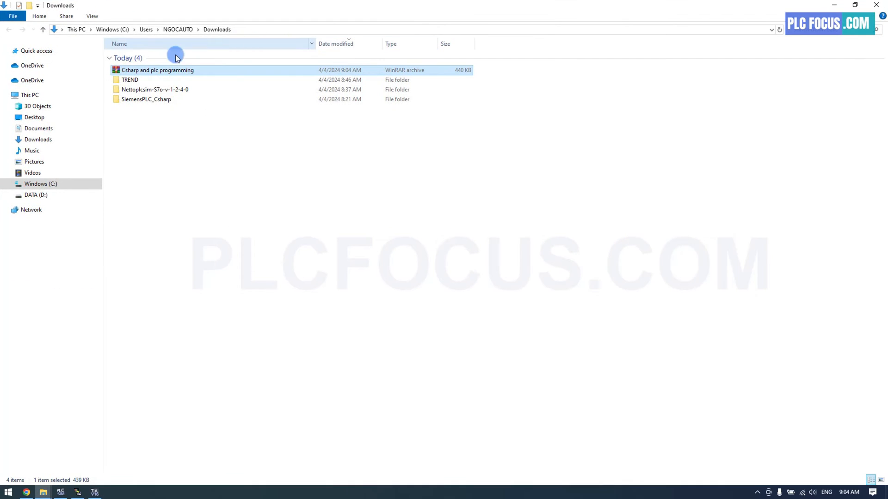
# - Extract the downloaded archive and copy the password from the Extract Password note
pyautogui.rightClick(156, 69)
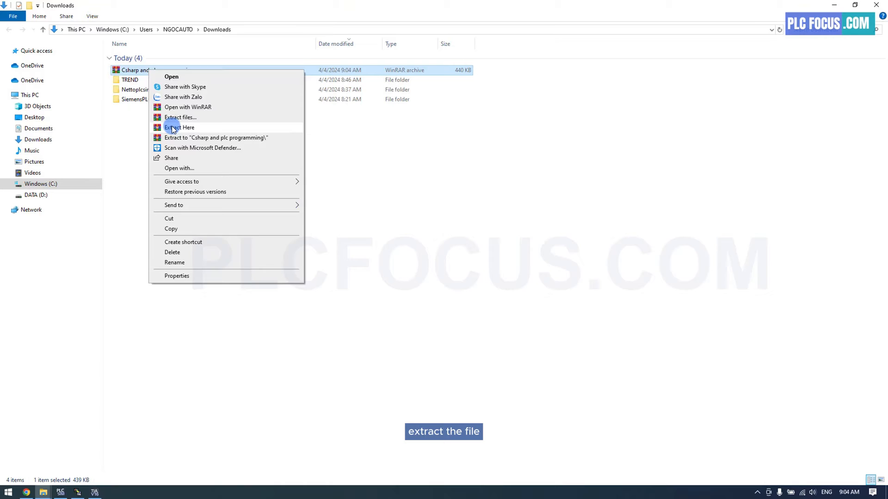
pyautogui.click(179, 128)
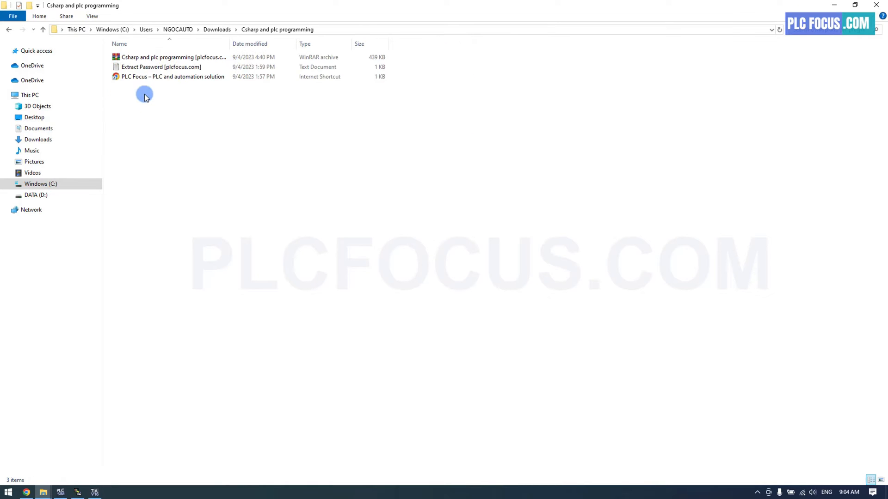
pyautogui.doubleClick(161, 66)
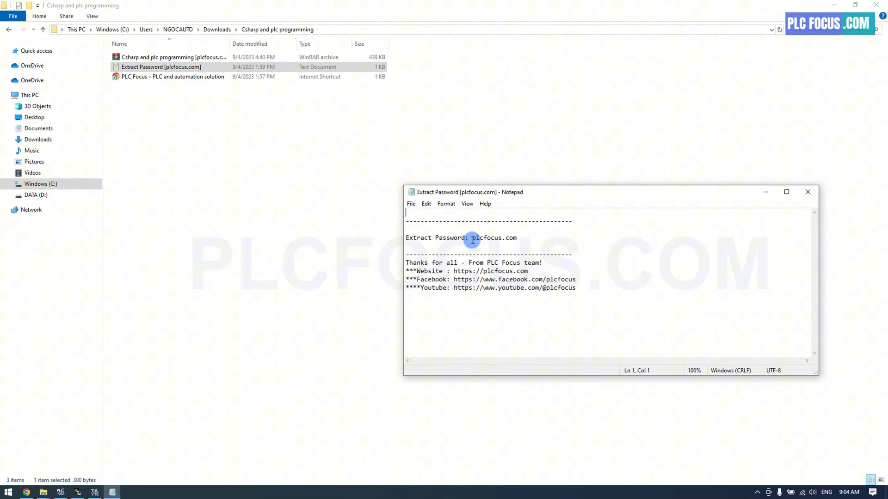
pyautogui.rightClick(494, 237)
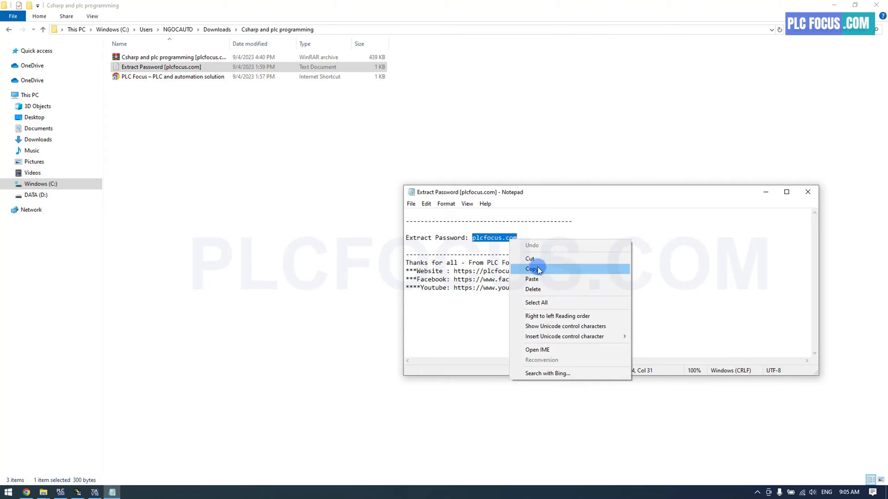
pyautogui.rightClick(170, 56)
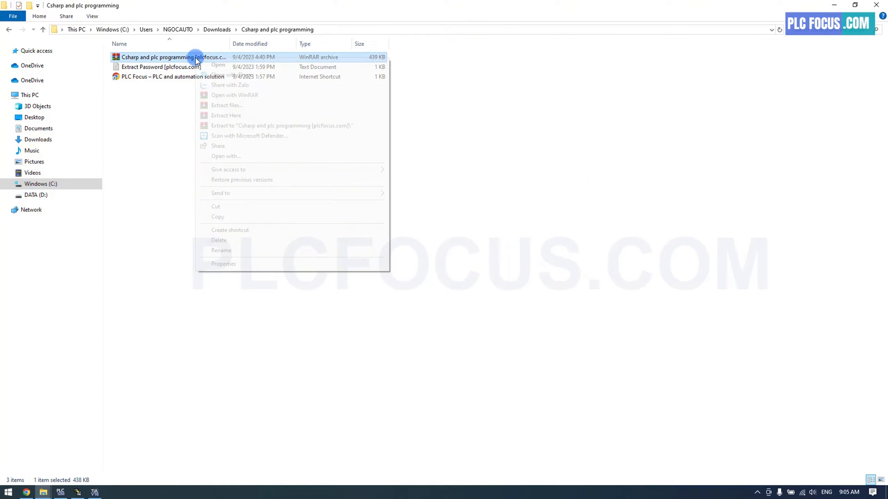
pyautogui.click(226, 116)
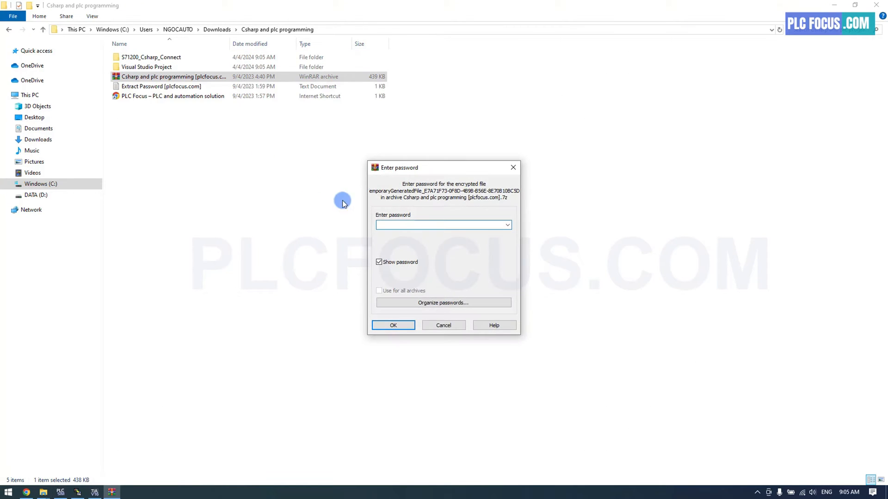
pyautogui.write('plcfocus.com')
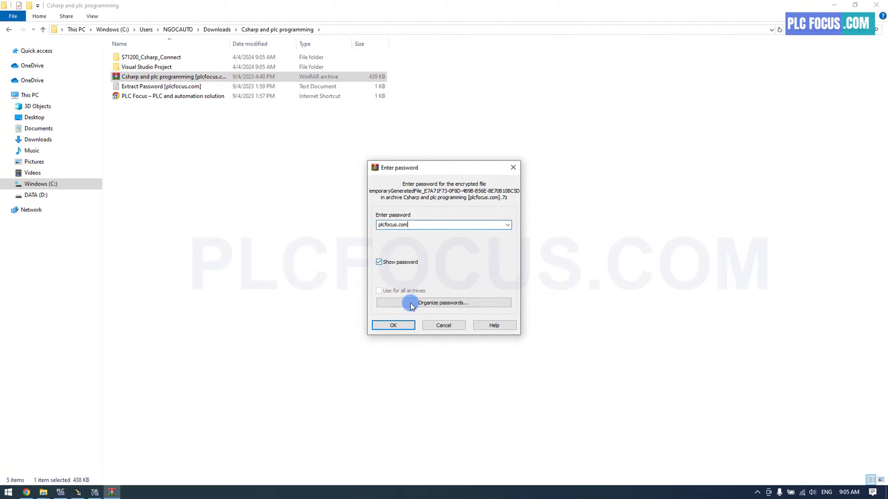
pyautogui.click(393, 325)
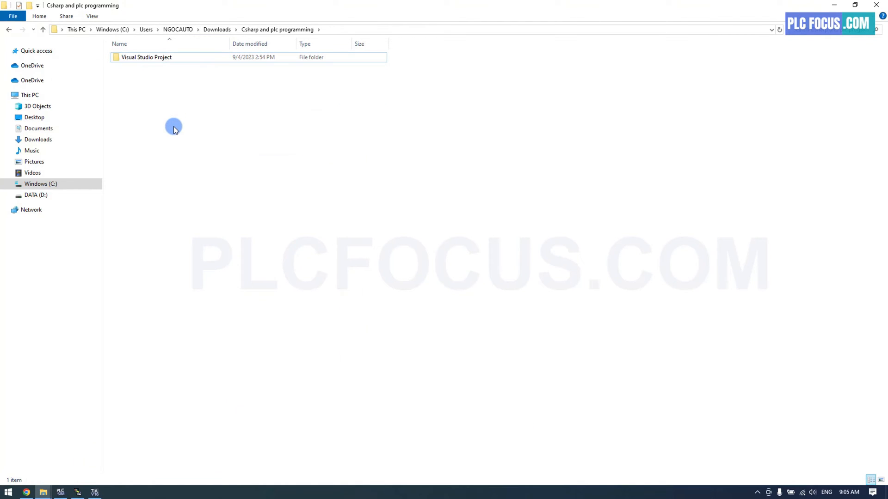
pyautogui.doubleClick(146, 57)
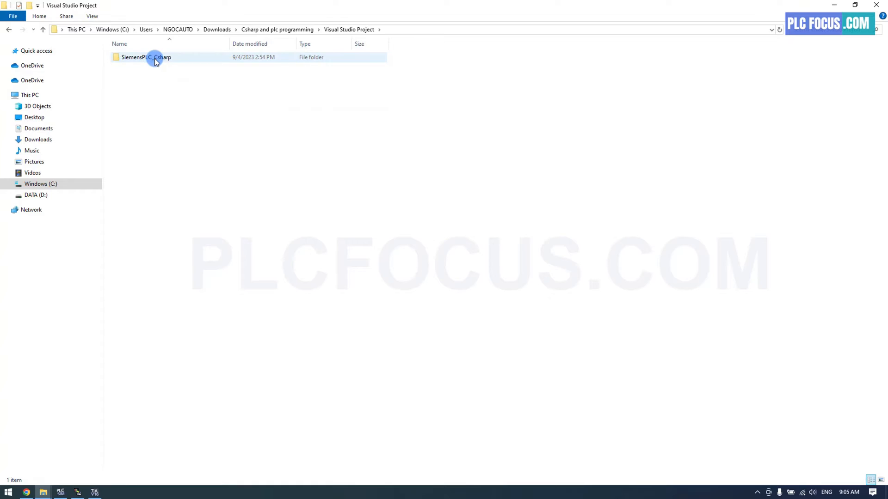
pyautogui.doubleClick(146, 56)
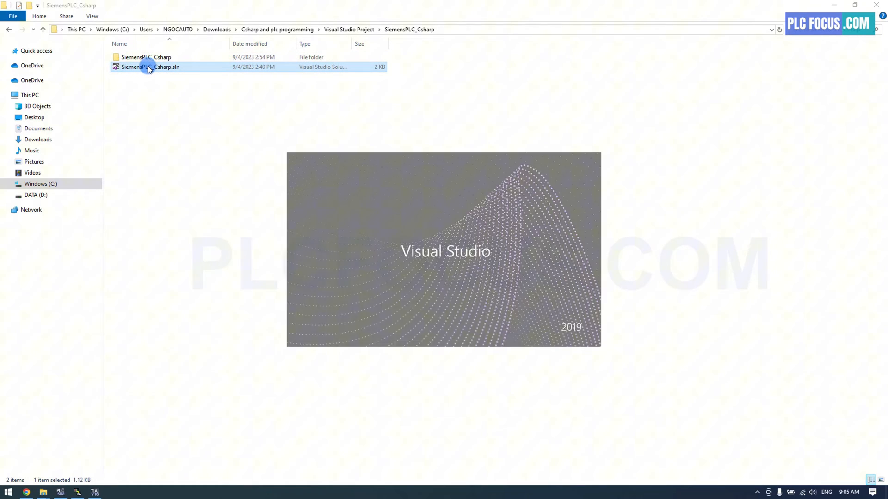
# - Open SiemensPLC_Csharp.sln and the PLC_Tag_List.cs file from Solution Explorer
pyautogui.doubleClick(149, 67)
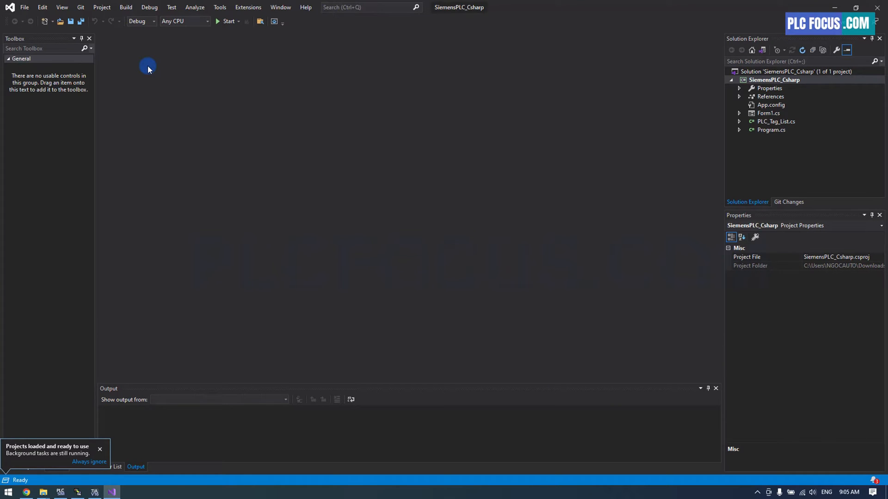
pyautogui.click(775, 121)
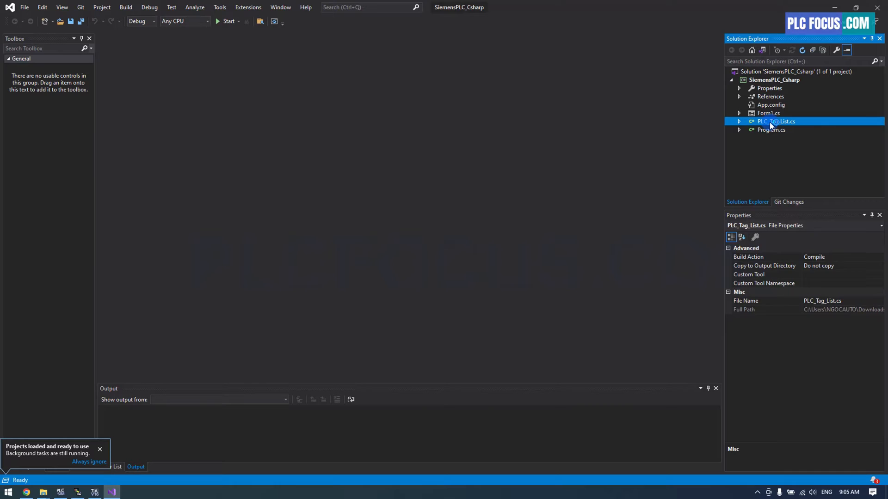
pyautogui.doubleClick(775, 121)
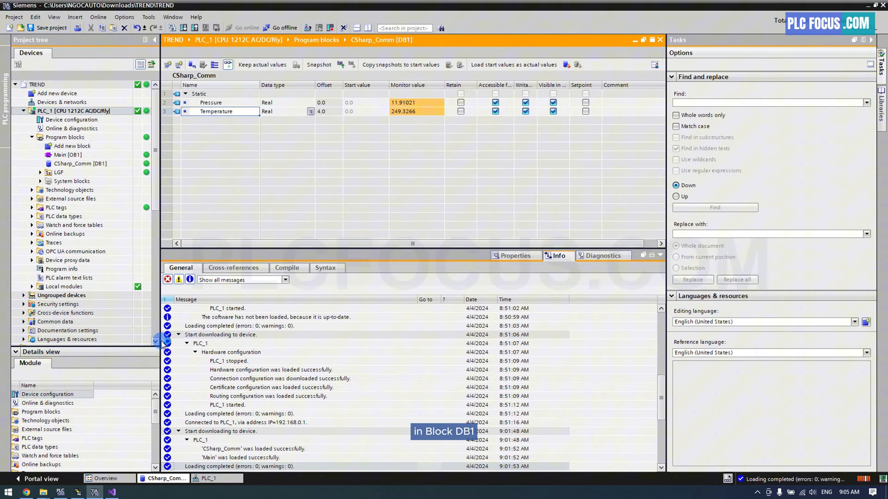
# - Switch to TIA Portal to view the CSharp_Comm [DB1] Pressure and Temperature tags
pyautogui.click(114, 492)
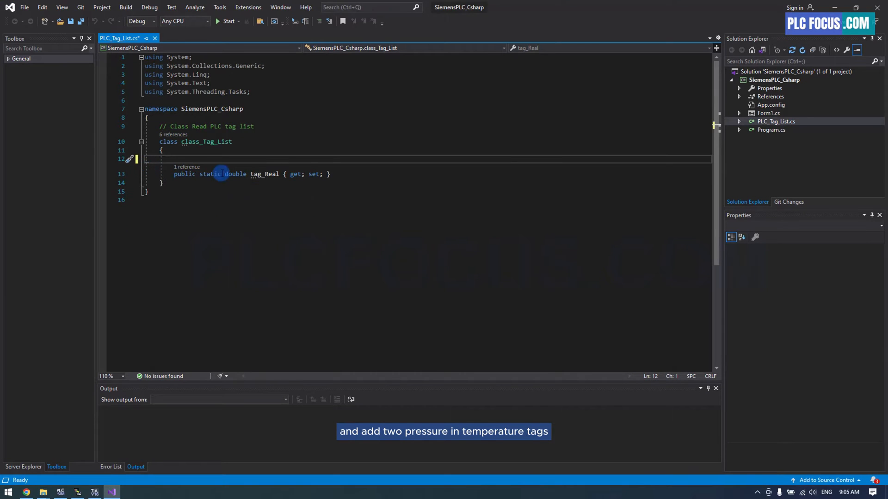
# - Replace tag_Real with public static double Pressure and Temperature properties, then save
pyautogui.doubleClick(264, 173)
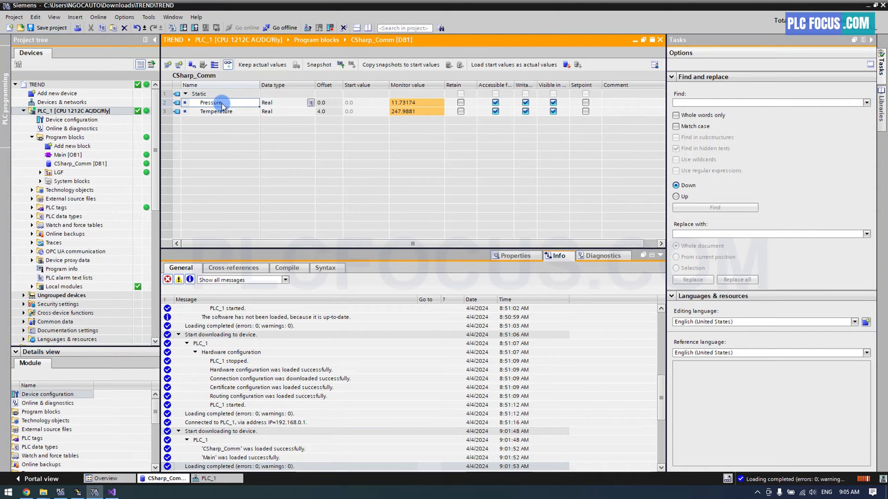
pyautogui.doubleClick(211, 103)
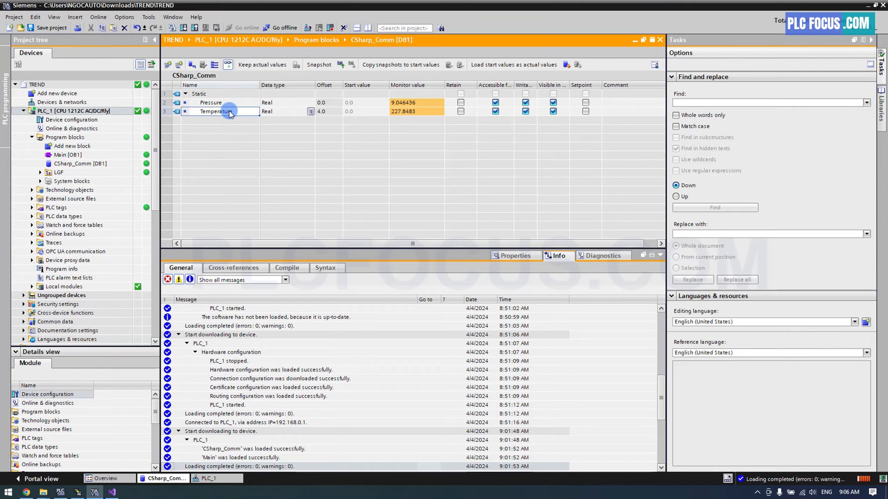
pyautogui.doubleClick(215, 111)
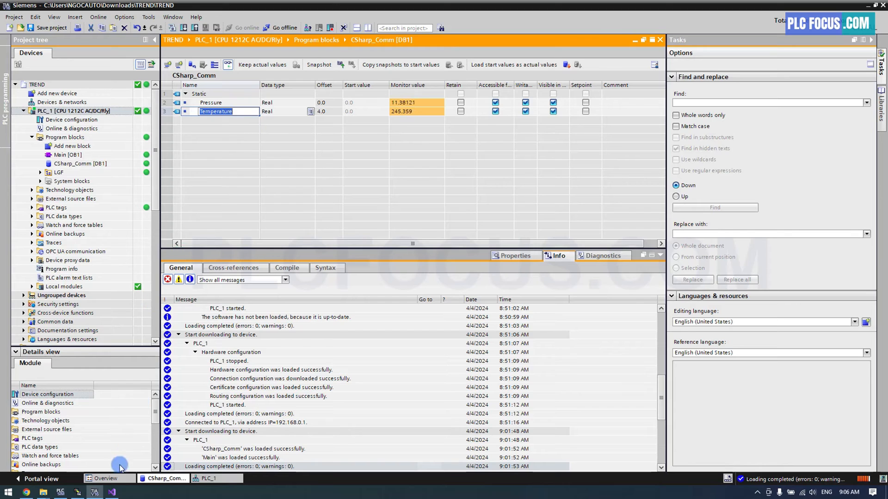
pyautogui.click(111, 492)
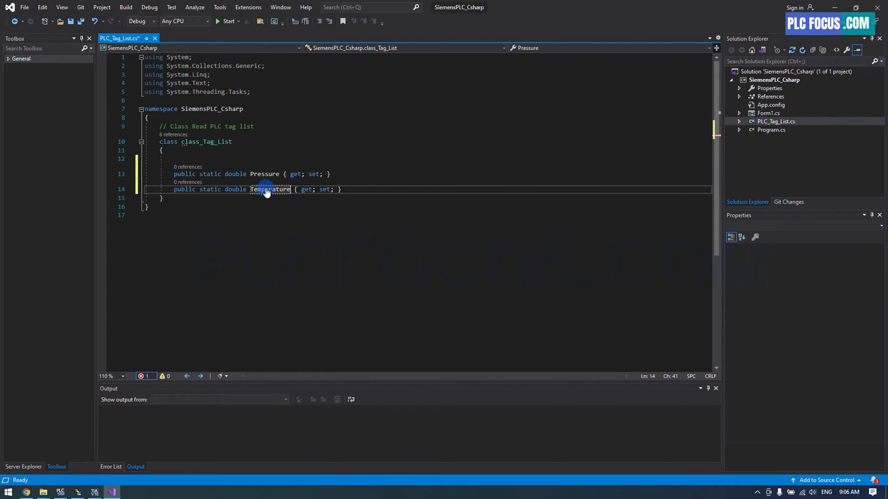
pyautogui.press('ctrl+s')
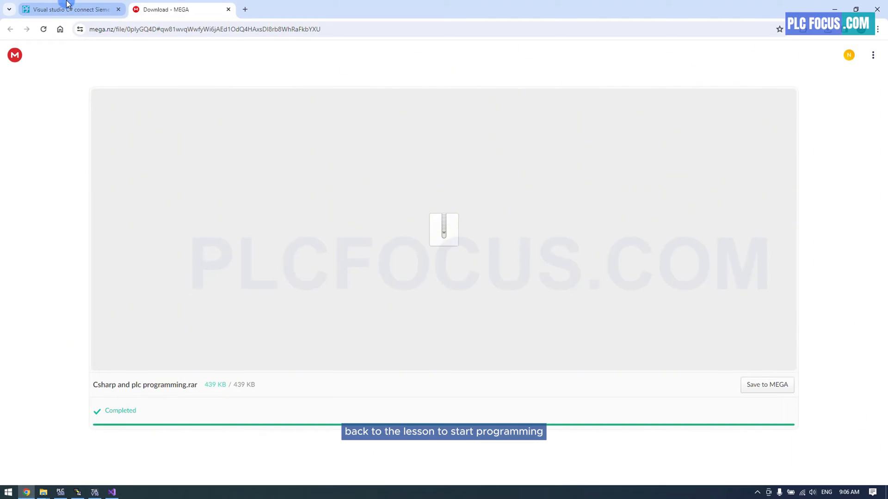
# - Open Chapter 8 > Lesson 17 – Beautiful Trend and scroll to Add Trend To Winform
pyautogui.click(68, 9)
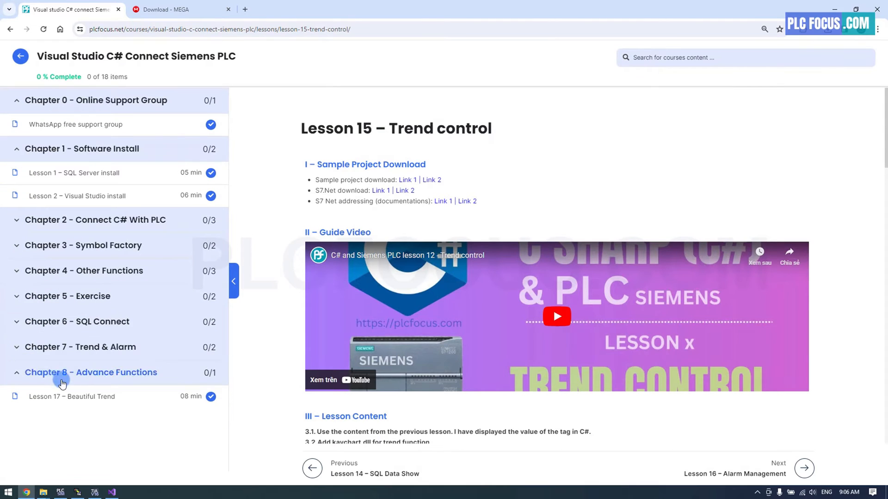
pyautogui.click(72, 397)
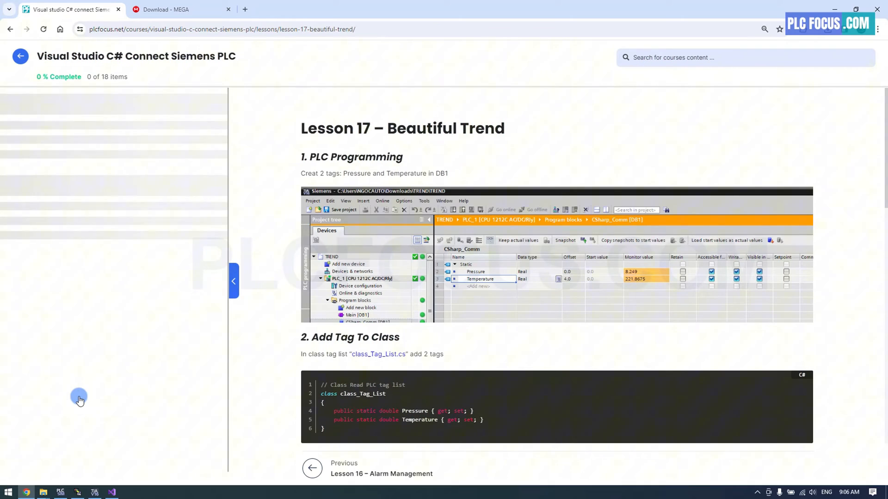
pyautogui.click(233, 282)
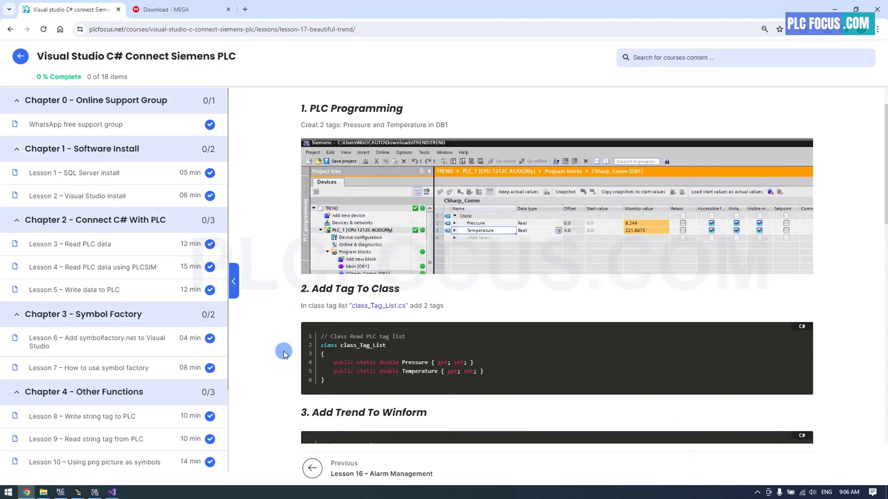
pyautogui.scroll(-3)
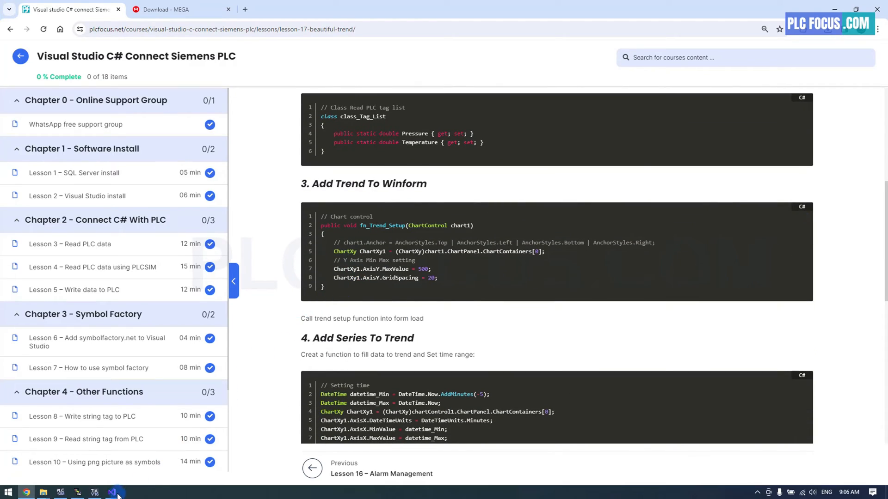
pyautogui.click(112, 491)
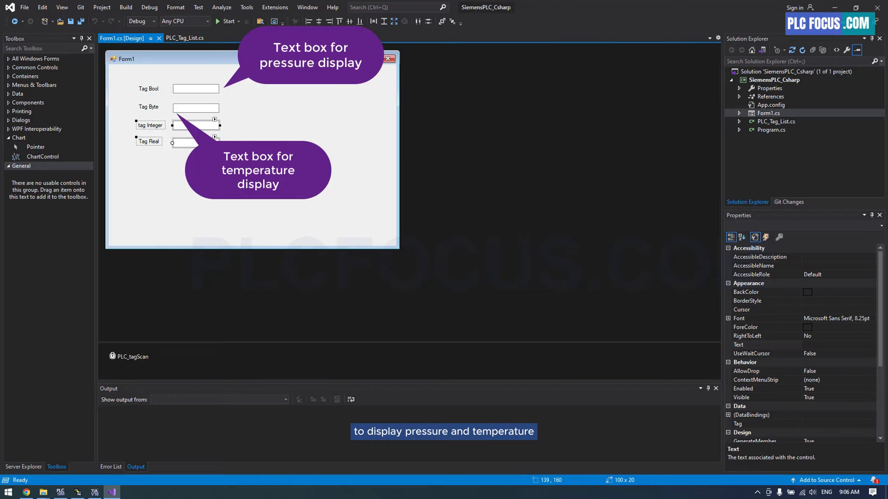
# - Rename the second label to 'Tag Temperature' and drag Form1's corner to enlarge it
pyautogui.click(148, 88)
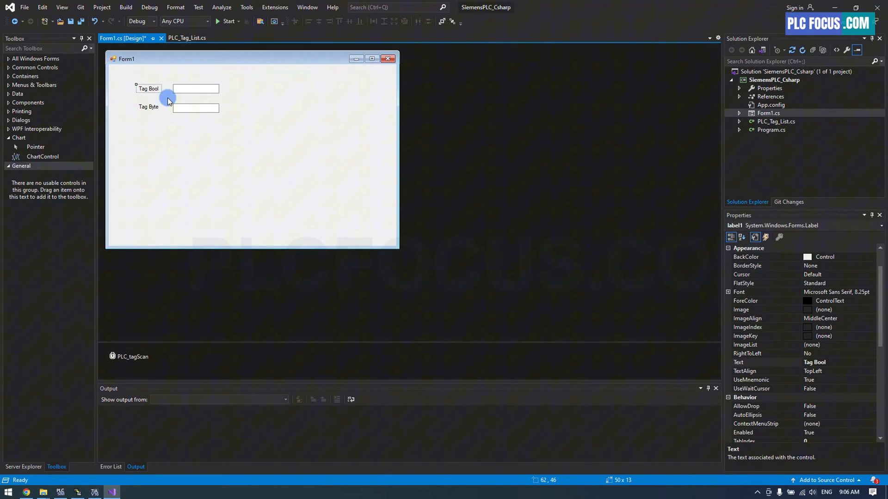
pyautogui.click(815, 361)
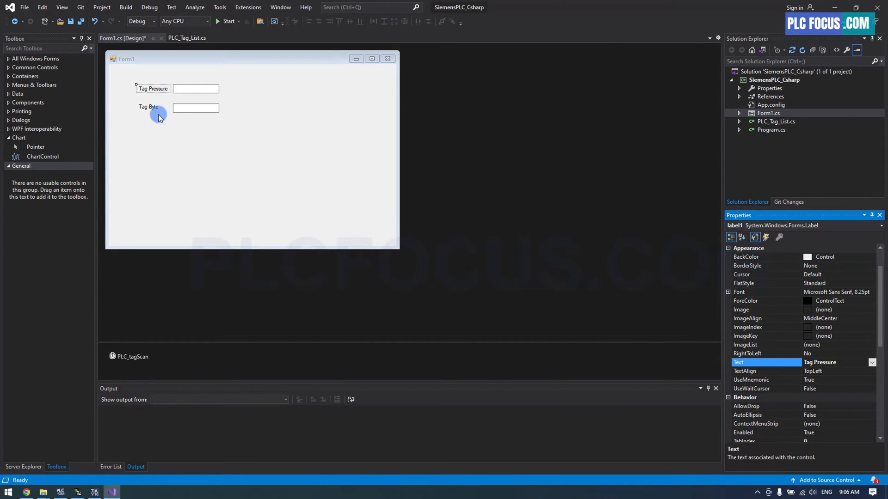
pyautogui.click(148, 107)
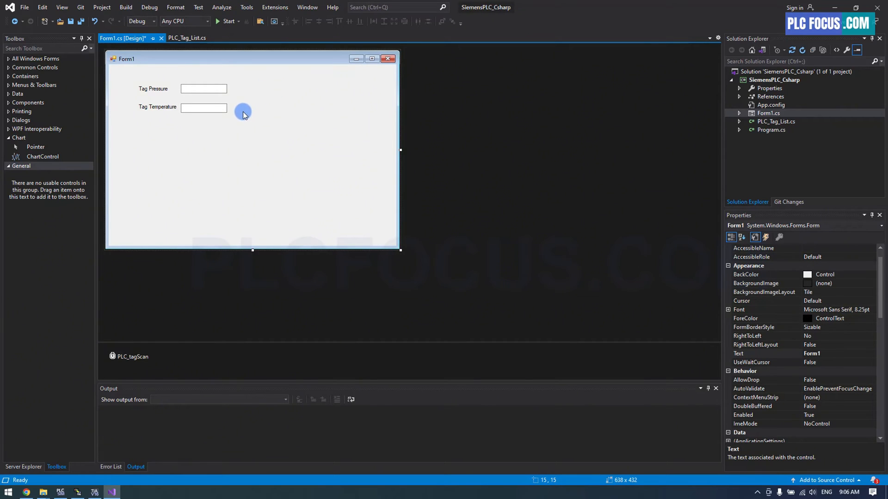
pyautogui.moveTo(400, 251); pyautogui.dragTo(482, 320)
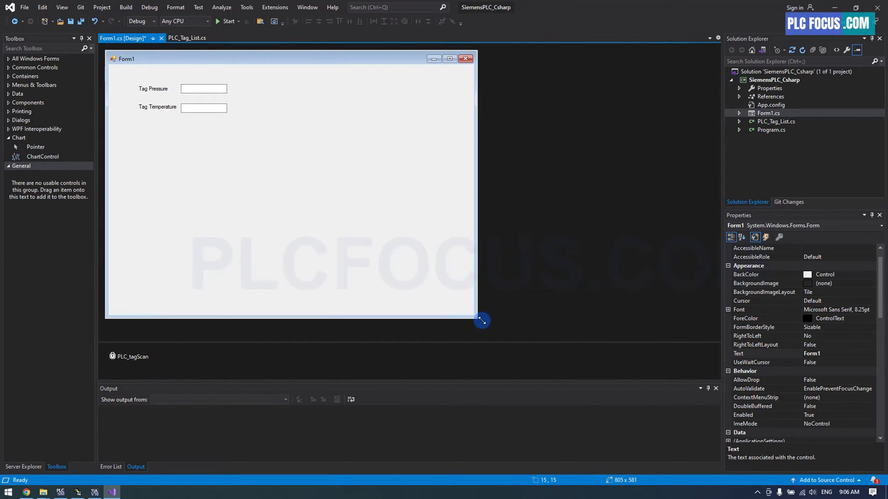
pyautogui.moveTo(481, 321); pyautogui.dragTo(492, 328)
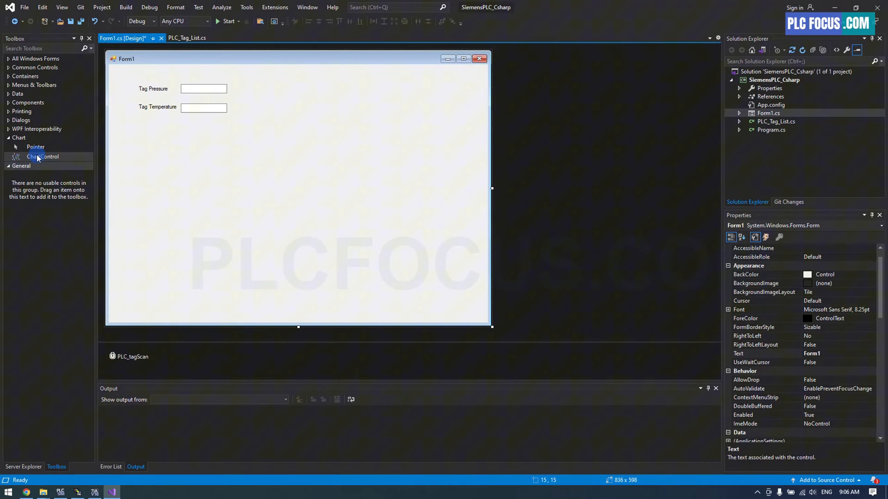
# - Drag a ChartControl onto Form1 and start it from the Line Plot template
pyautogui.moveTo(42, 156); pyautogui.dragTo(138, 148)
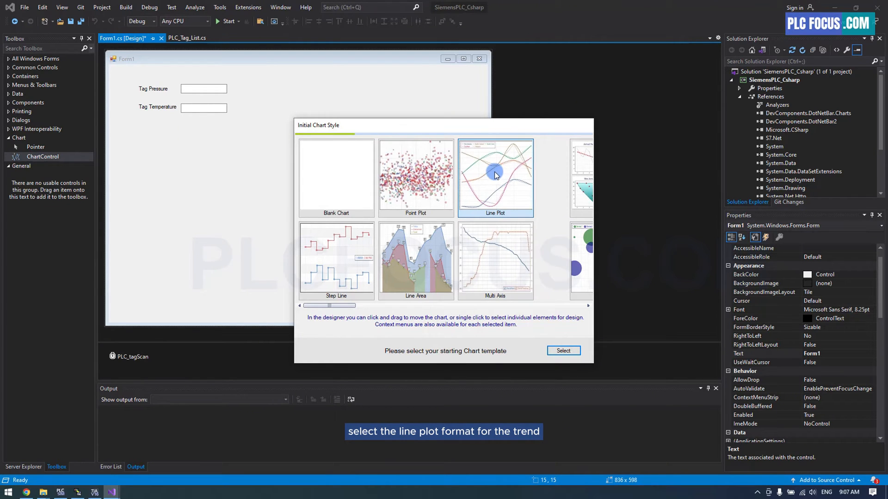
pyautogui.click(563, 350)
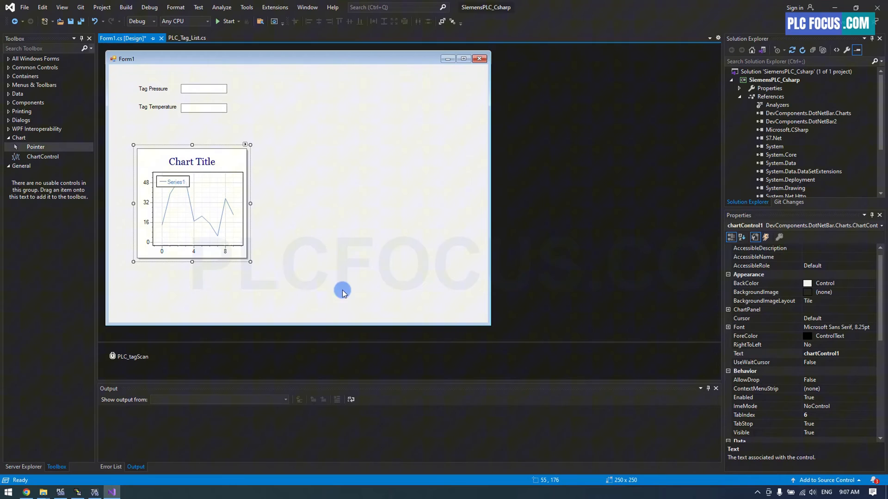
# - Stretch the line-plot chart out to the form's right and bottom edges
pyautogui.moveTo(249, 261); pyautogui.dragTo(465, 311)
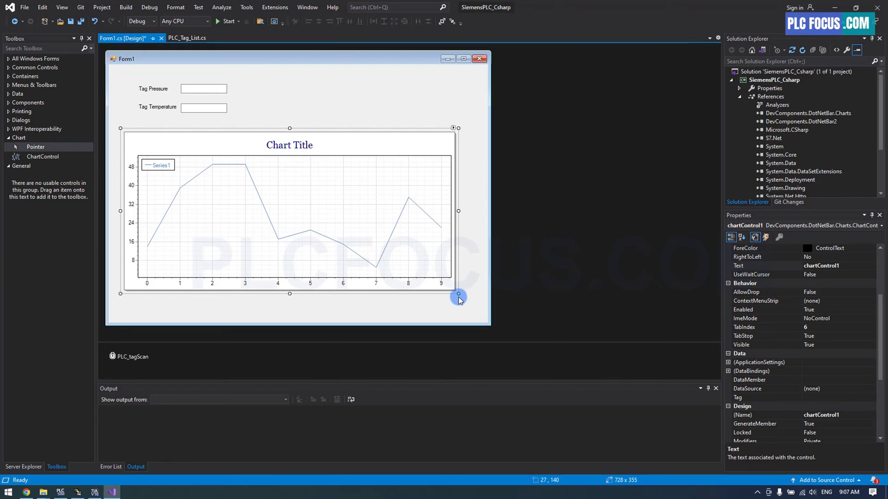
pyautogui.moveTo(458, 295); pyautogui.dragTo(479, 317)
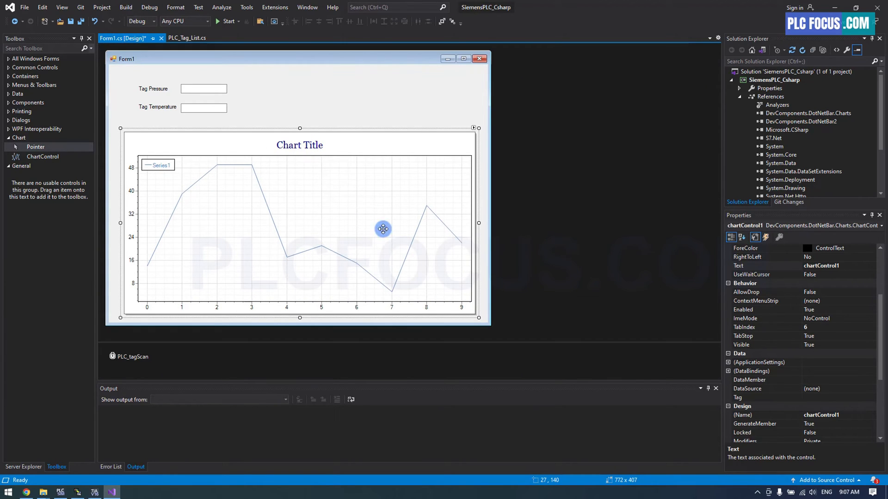
pyautogui.moveTo(383, 154)
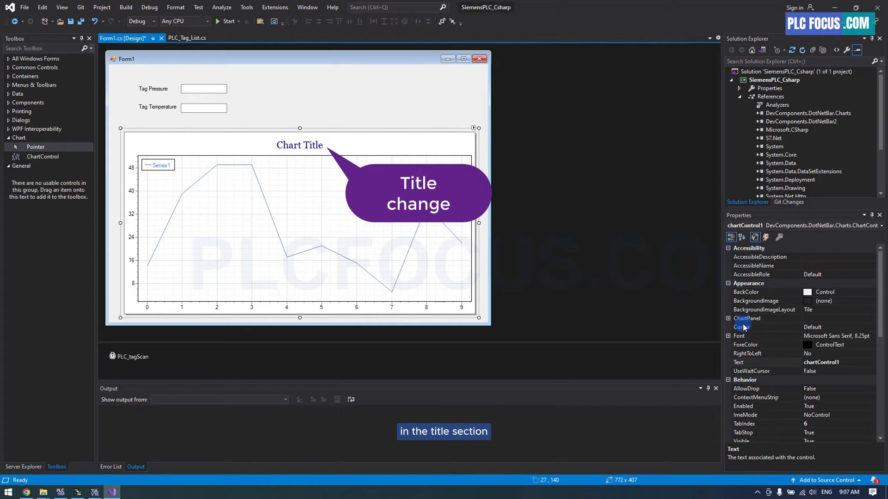
pyautogui.click(759, 318)
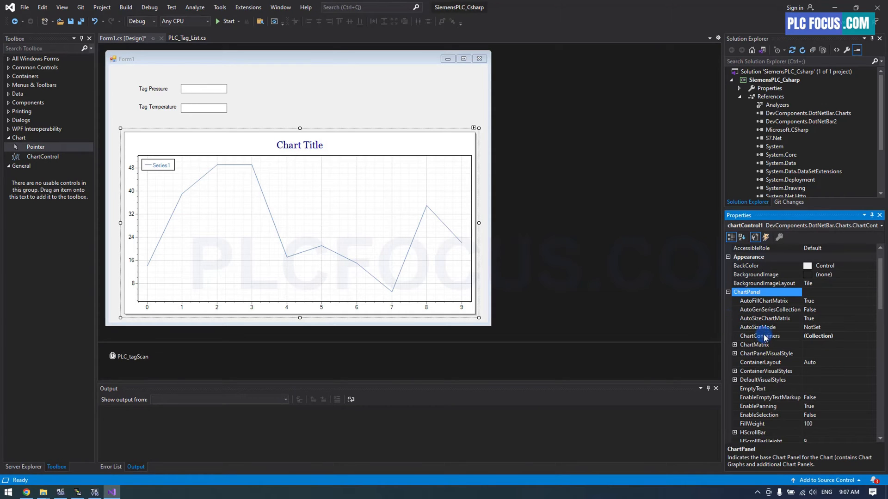
# - Set the chart's Title1 text to 'Fluid System Trend' under ChartContainers > Titles
pyautogui.click(872, 336)
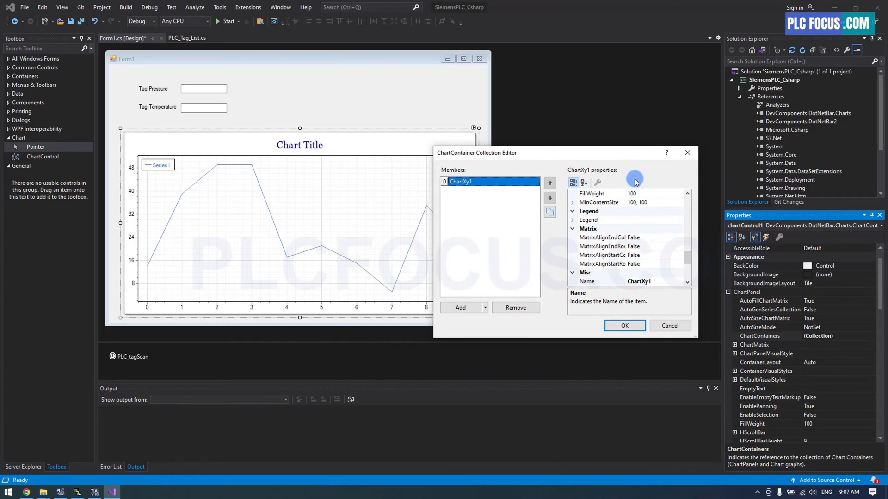
pyautogui.scroll(-3)
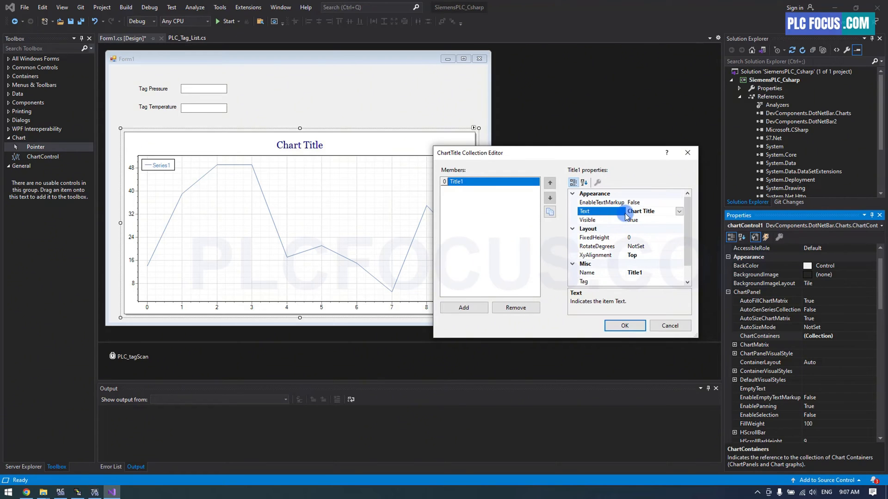
pyautogui.write('Fluid System Trend')
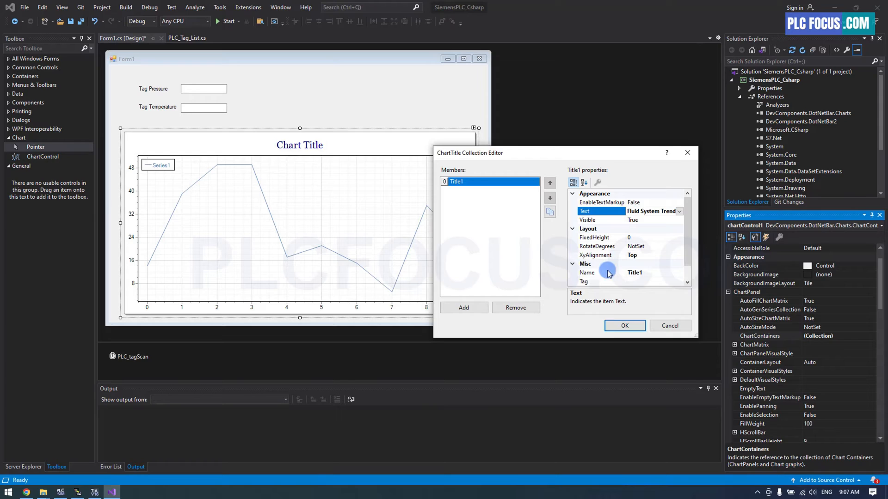
pyautogui.click(624, 325)
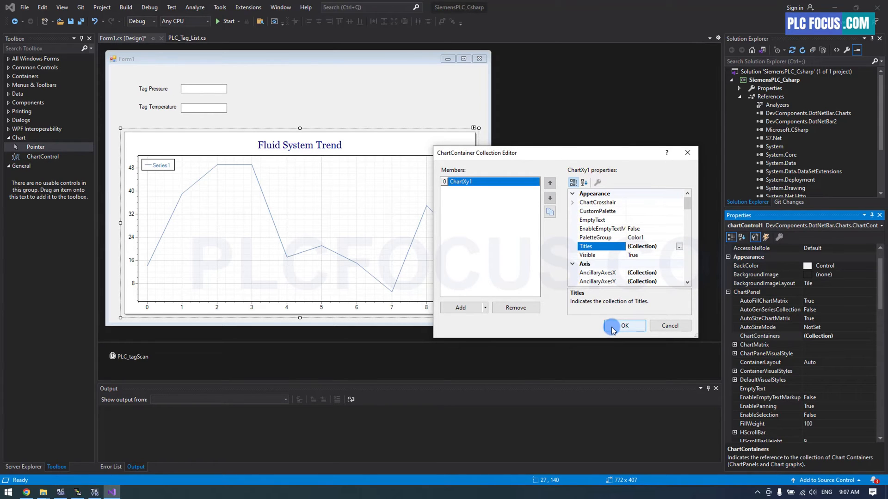
pyautogui.click(624, 325)
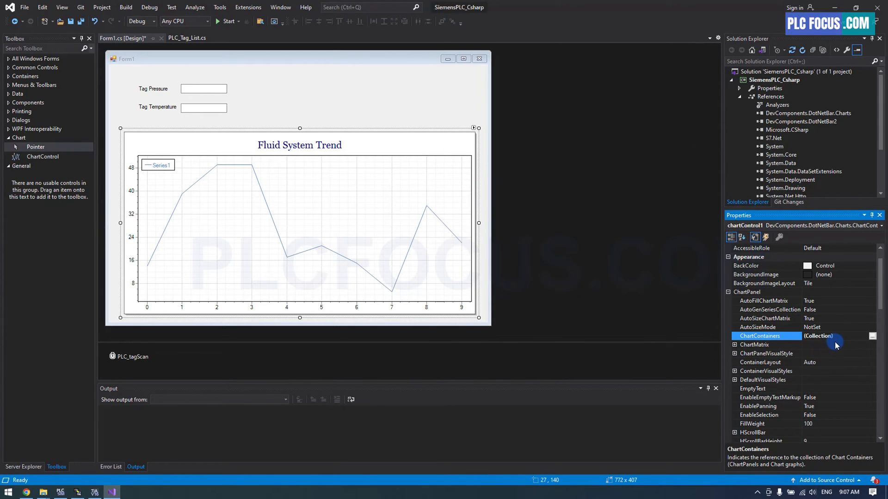
pyautogui.click(757, 326)
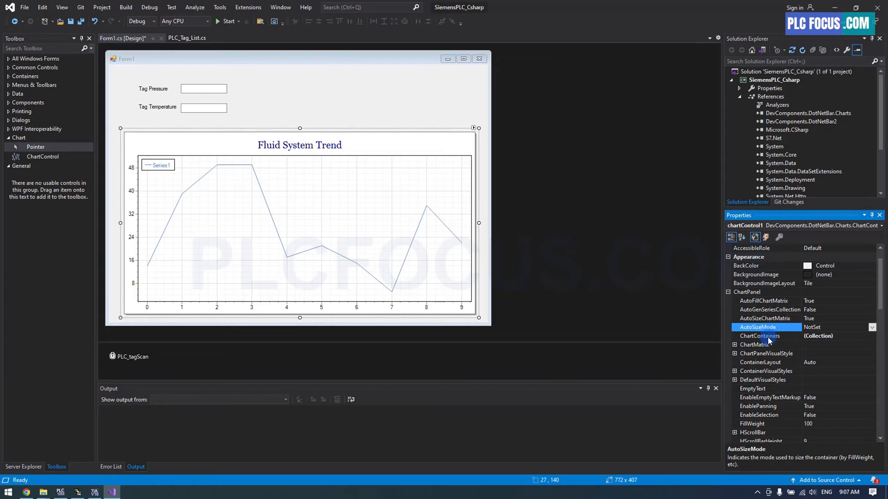
pyautogui.click(767, 335)
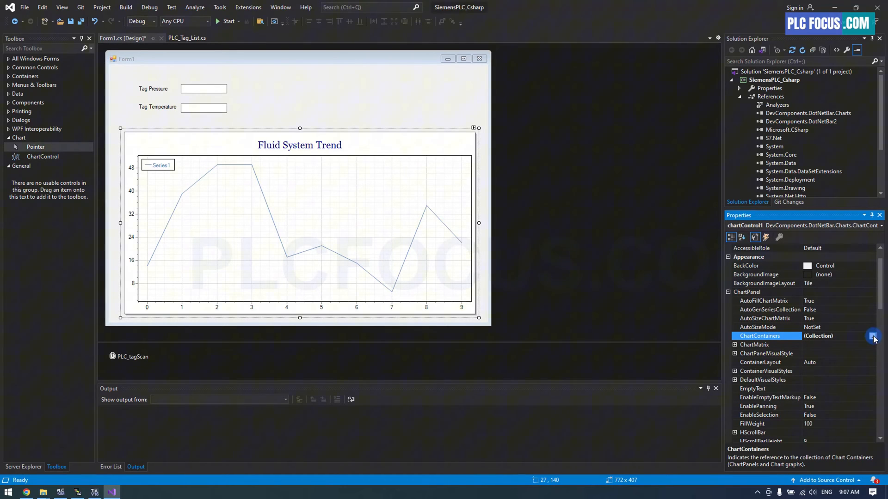
# - Add a series named Pressure to the chart with SeriesType Line
pyautogui.click(872, 336)
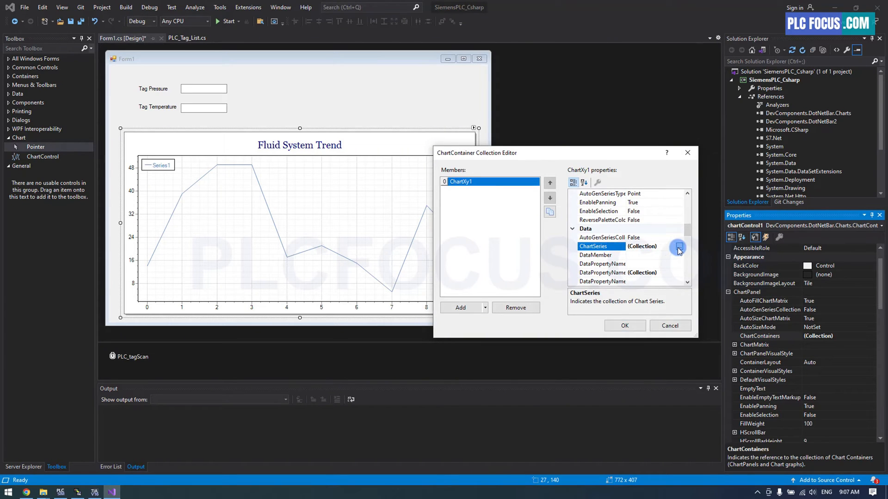
pyautogui.click(679, 248)
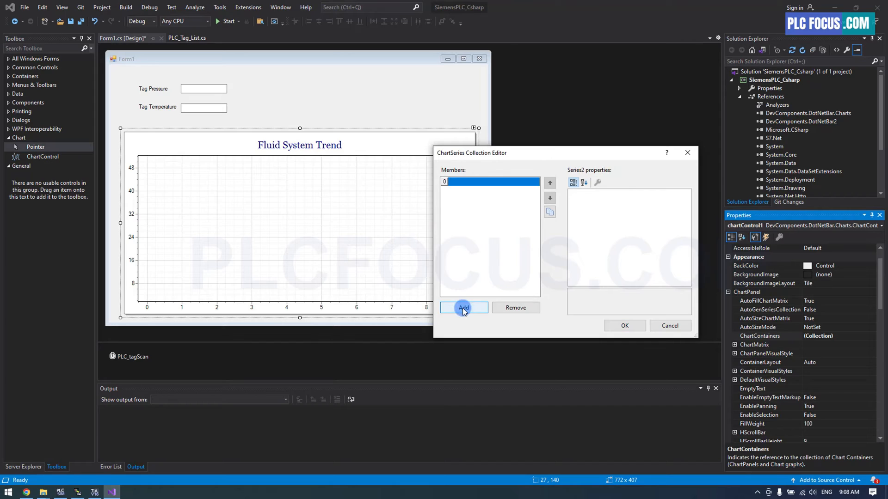
pyautogui.click(463, 308)
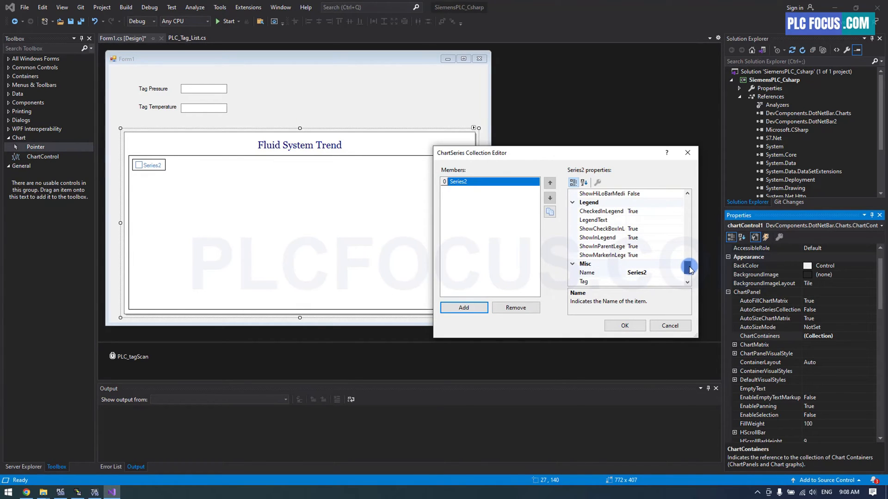
pyautogui.click(601, 264)
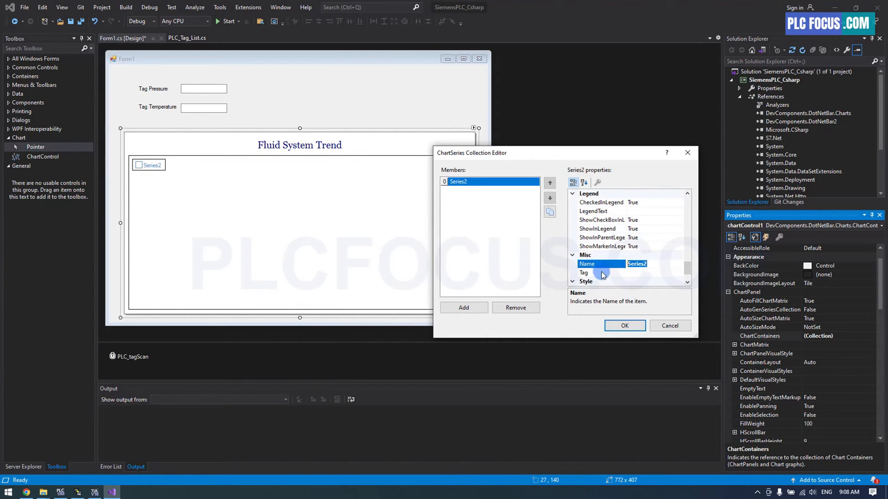
pyautogui.write('Pressure')
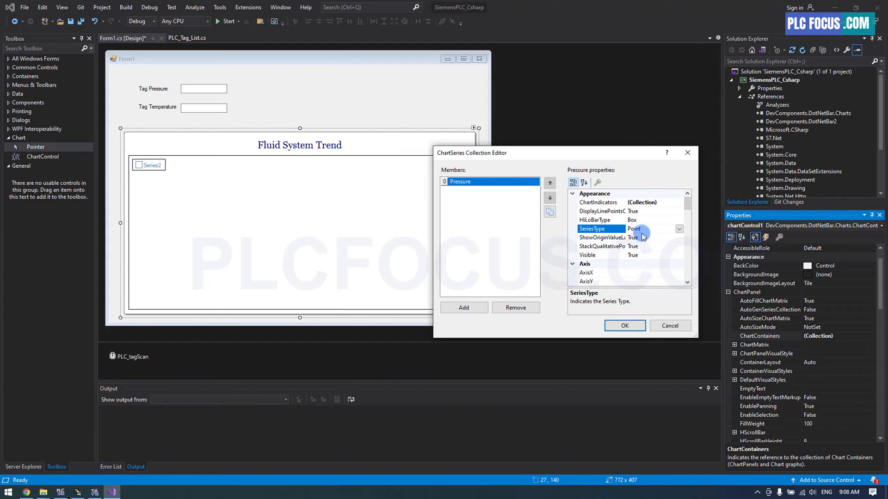
pyautogui.click(678, 229)
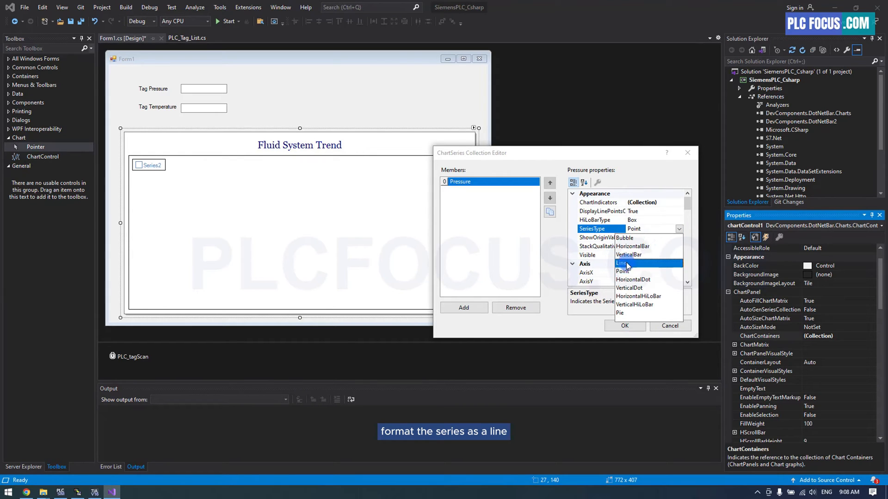
pyautogui.click(622, 263)
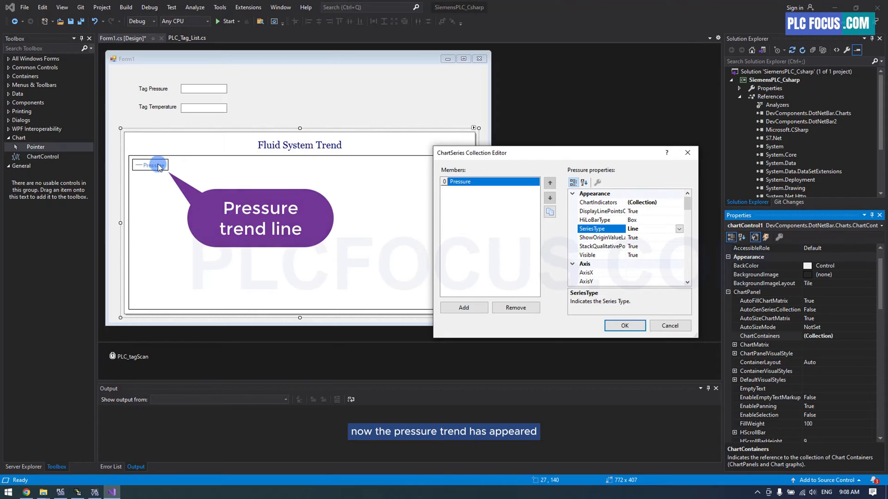
# - Add a second Line series named Temperature and confirm the series collection
pyautogui.click(463, 307)
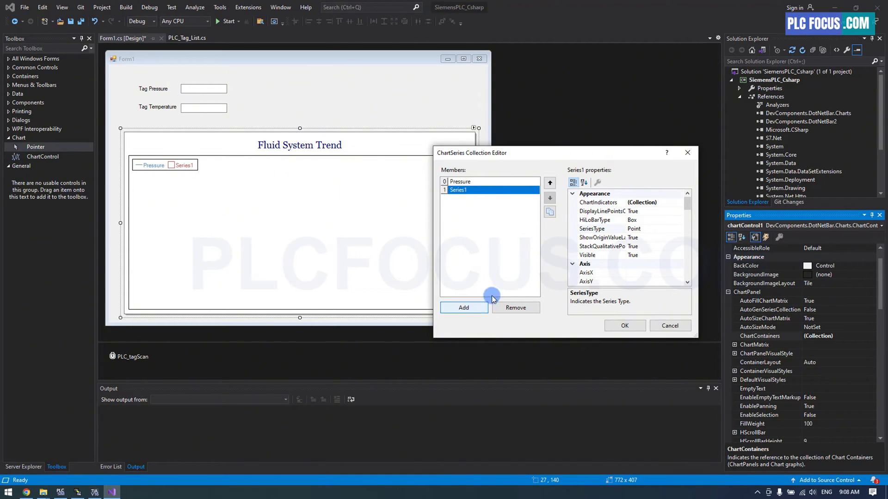
pyautogui.scroll(-3)
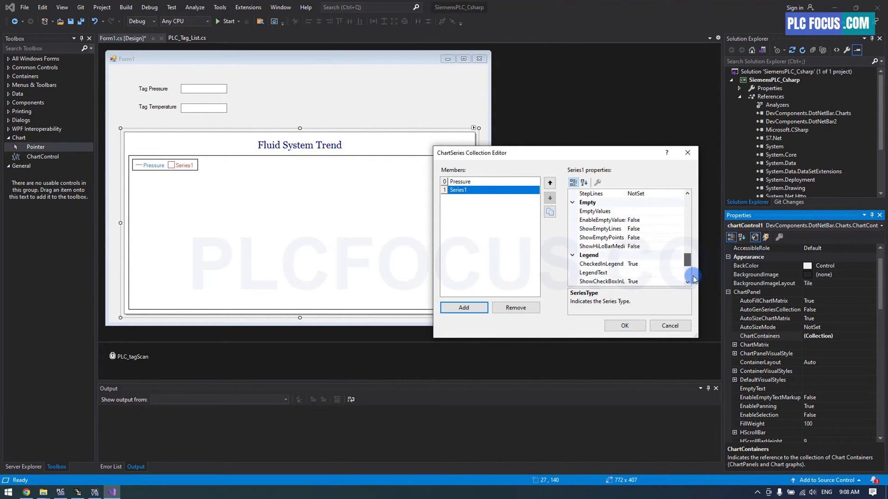
pyautogui.scroll(-3)
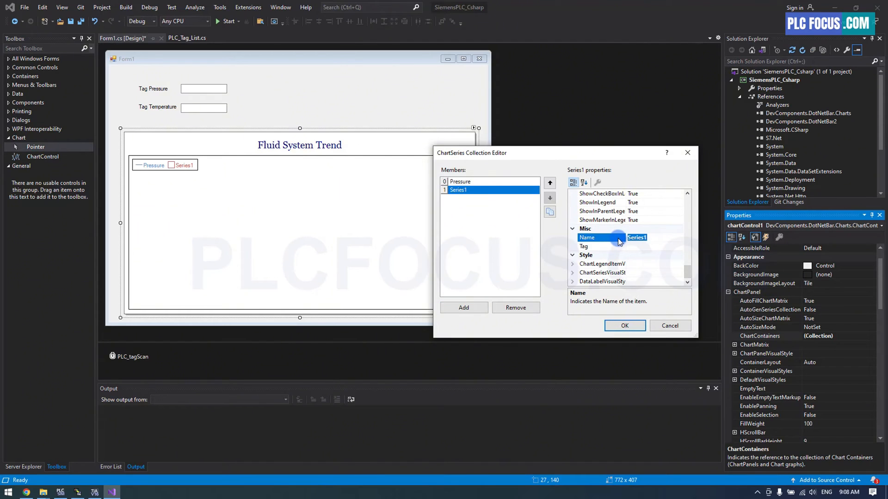
pyautogui.write('Tempe')
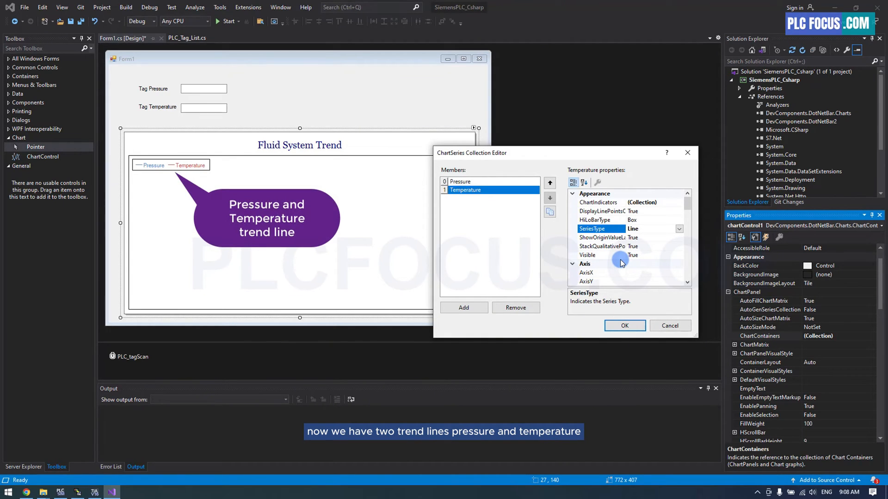
pyautogui.click(624, 326)
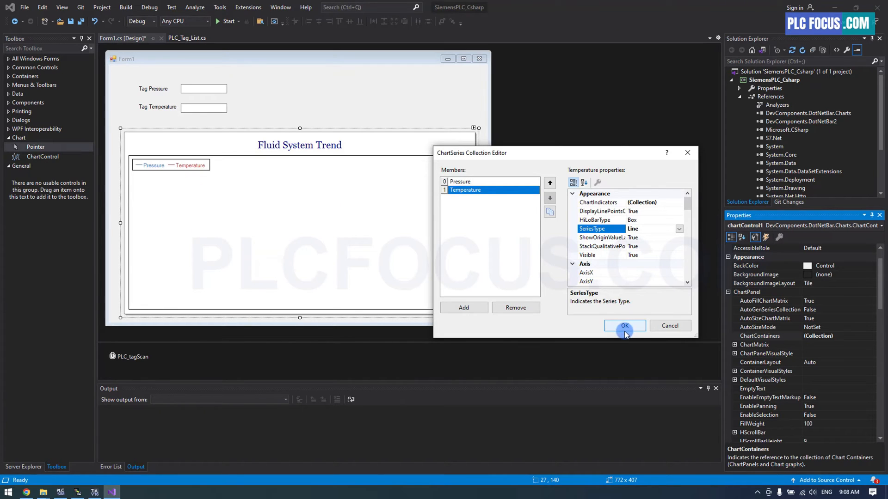
pyautogui.click(624, 325)
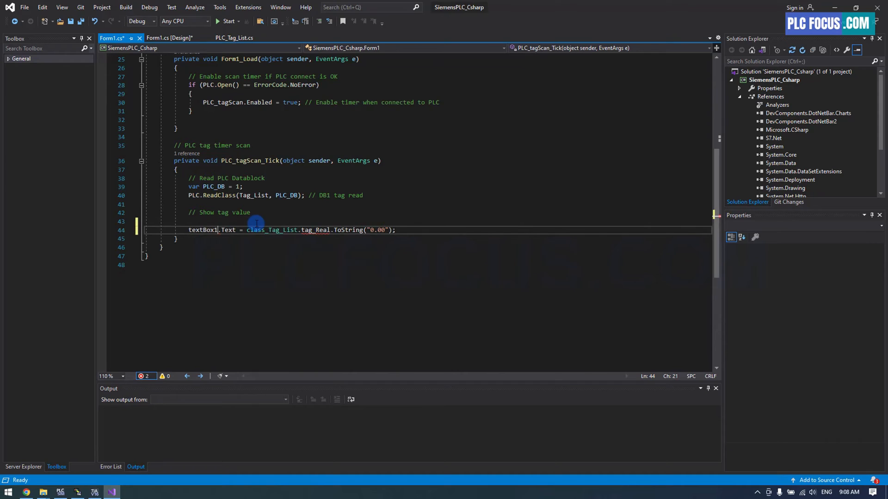
pyautogui.moveTo(317, 229)
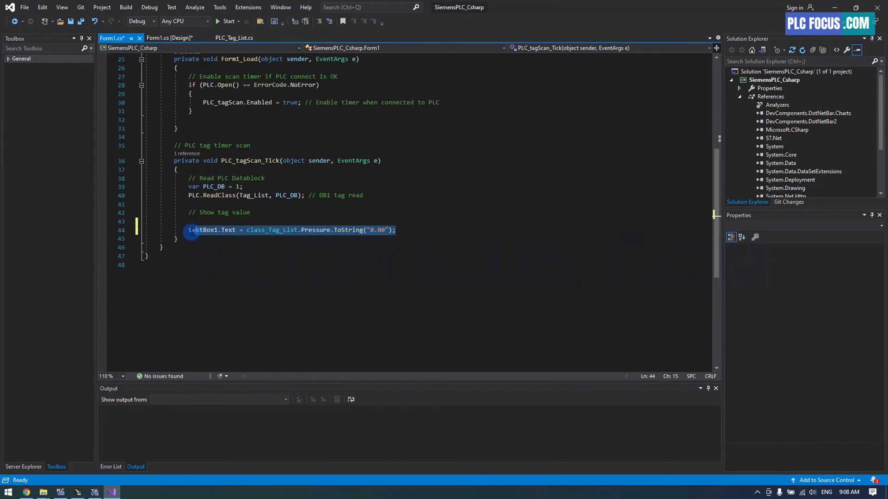
# - Change the duplicated line to write Temperature into textBox2
pyautogui.click(396, 230)
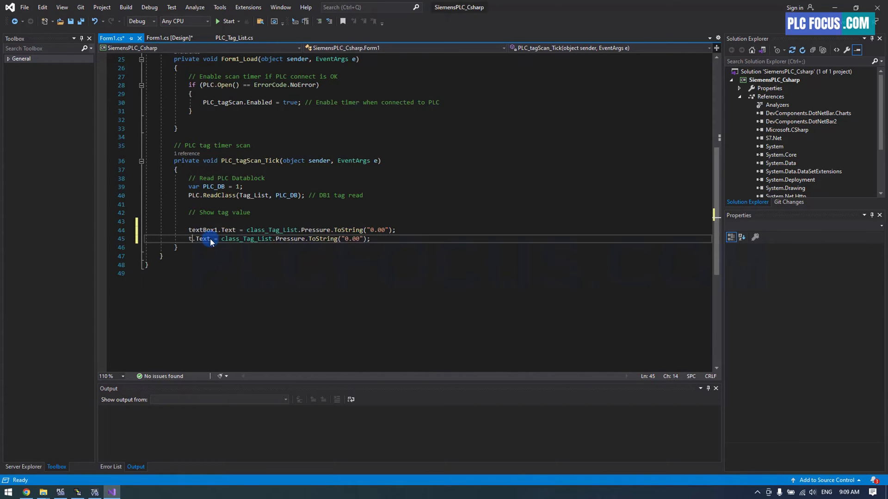
pyautogui.write('extBox2')
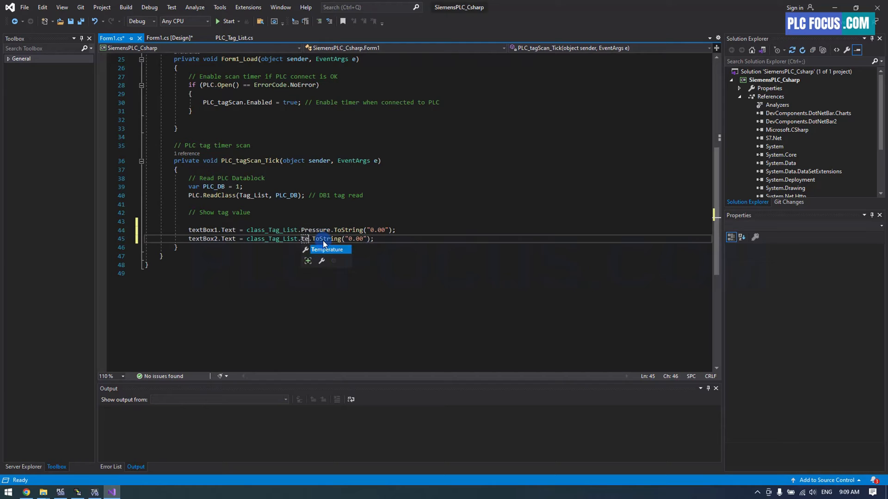
pyautogui.press('Tab')
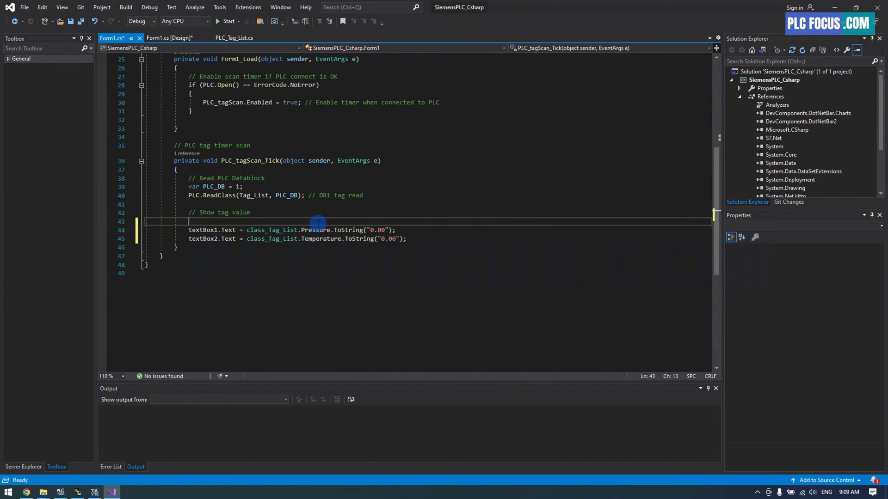
pyautogui.press('Backspace')
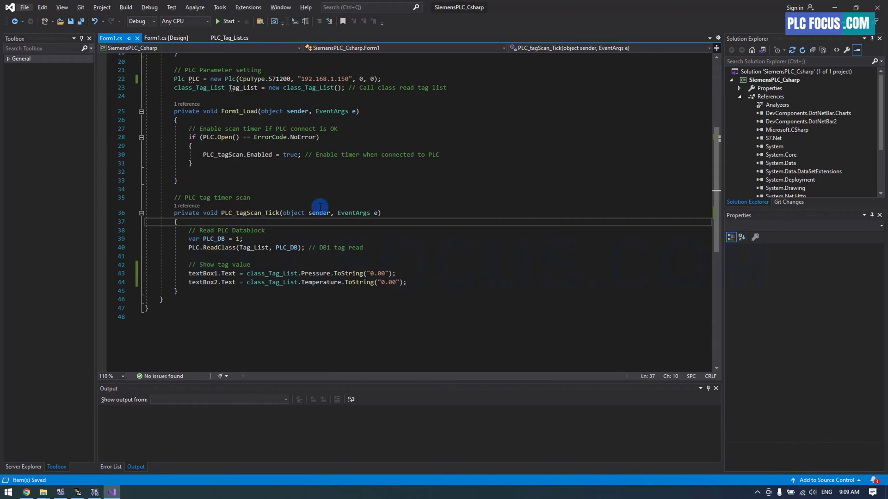
# - Run the app, check live Tag Pressure and Tag Temperature values, then close Form1
pyautogui.click(226, 21)
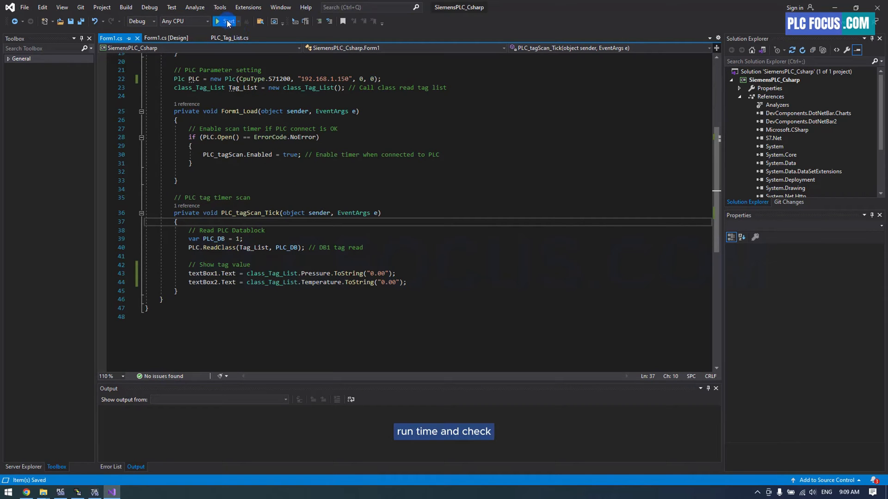
pyautogui.click(225, 21)
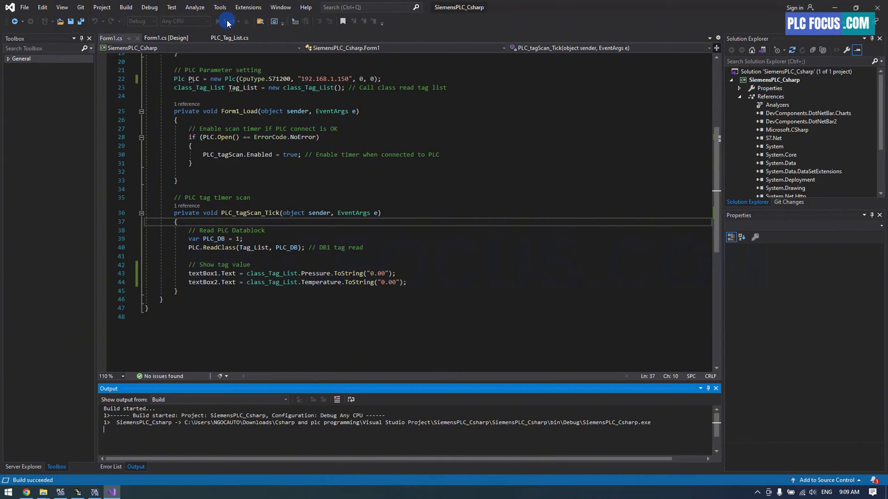
pyautogui.click(222, 21)
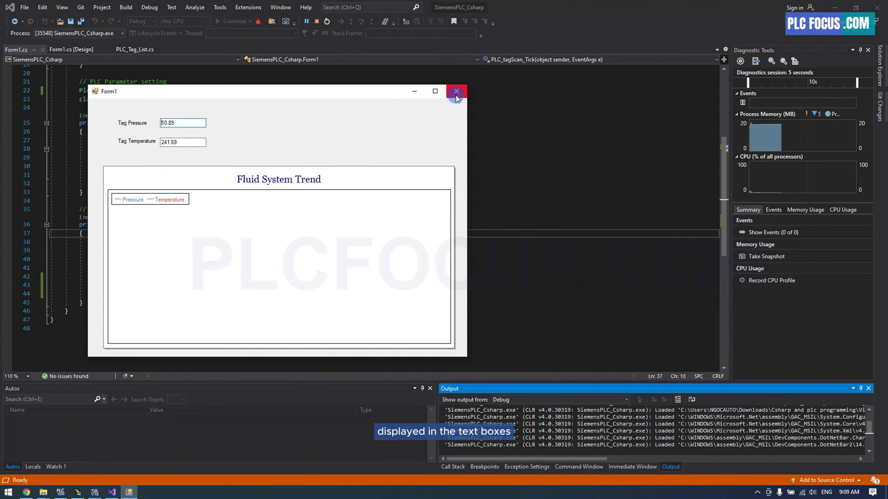
pyautogui.click(456, 91)
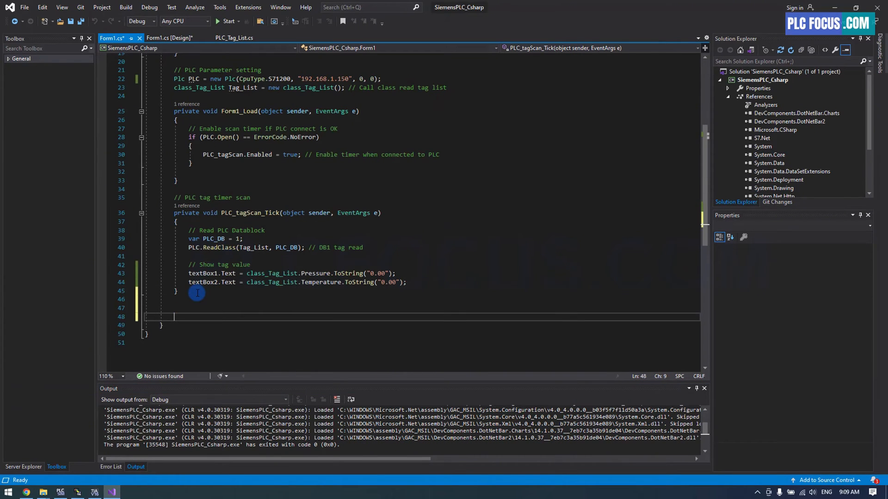
# - Add a '// TRE…' comment and copy the Add Trend To Winform code from Lesson 17
pyautogui.write('// TRE')
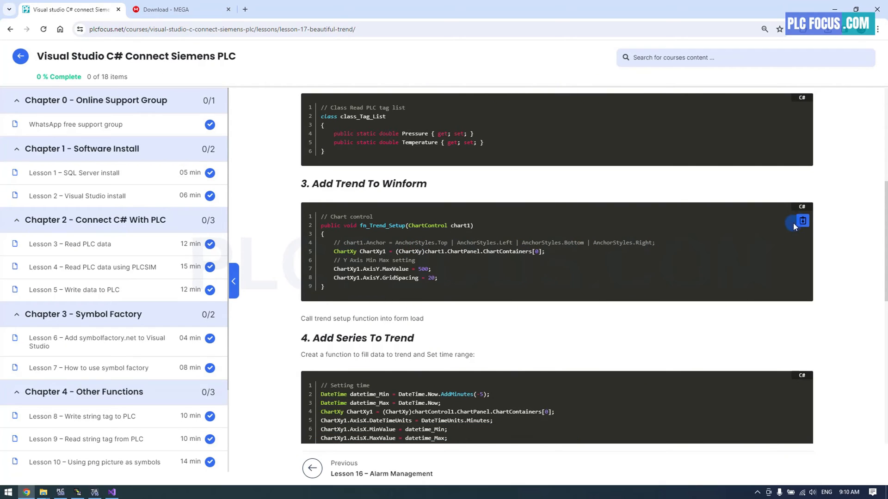
pyautogui.click(801, 220)
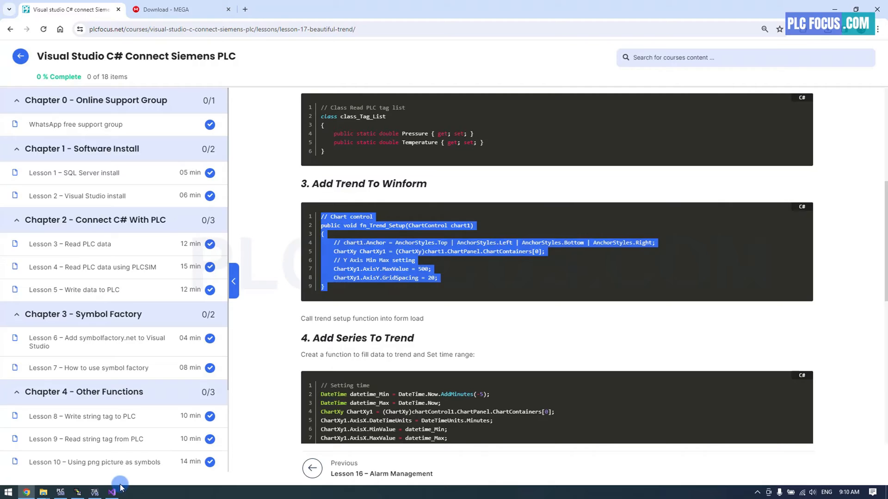
pyautogui.click(111, 491)
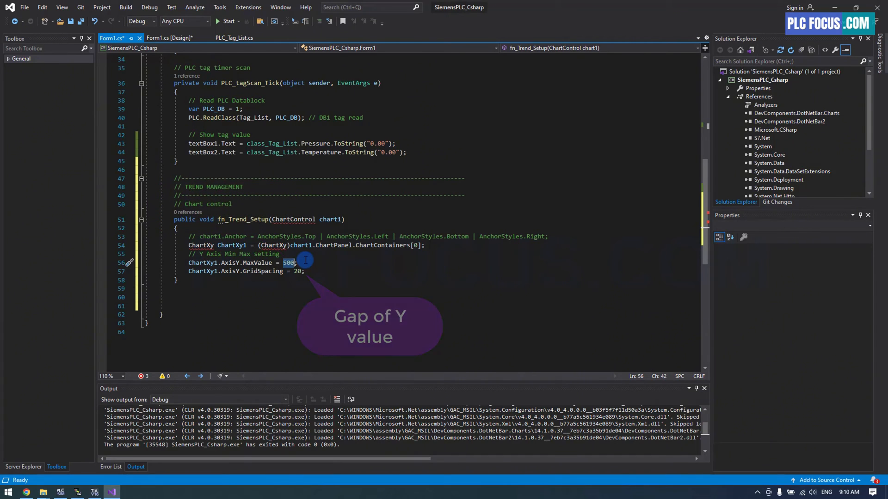
# - Set the pasted fn_Trend_Setup Y-axis MaxValue to 300 and fix the unknown ChartControl type
pyautogui.write('32')
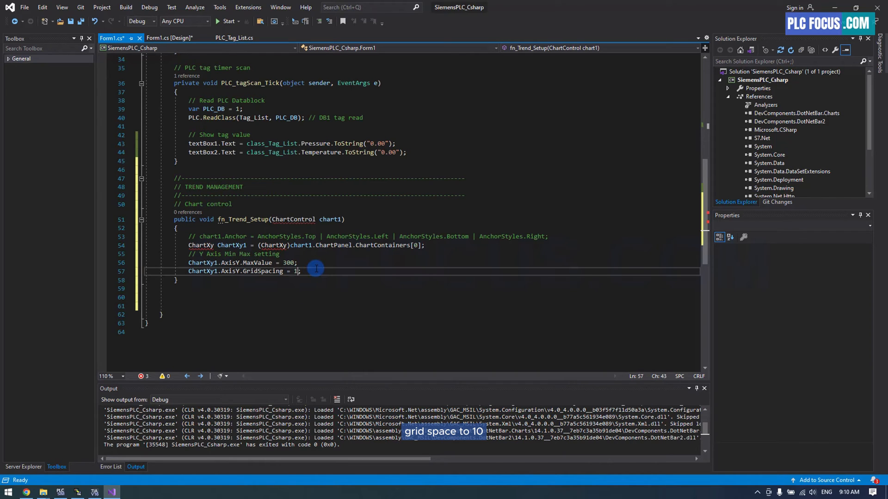
pyautogui.write('0')
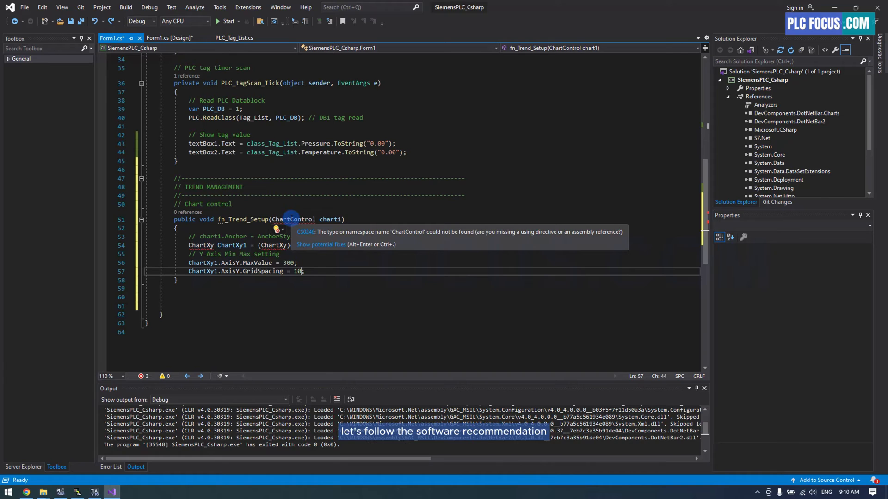
pyautogui.click(277, 230)
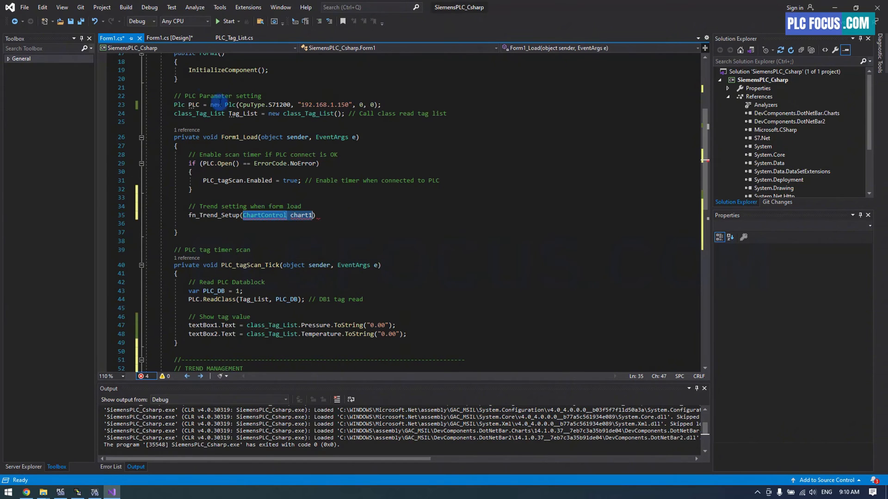
# - Get the chart's name chartControl1 from the designer to call fn_Trend_Setup in Form1_Load
pyautogui.click(169, 38)
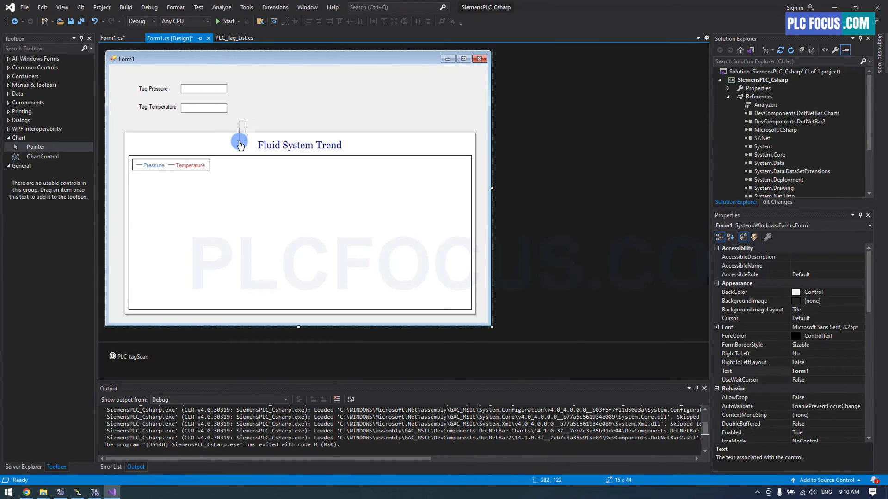
pyautogui.click(240, 144)
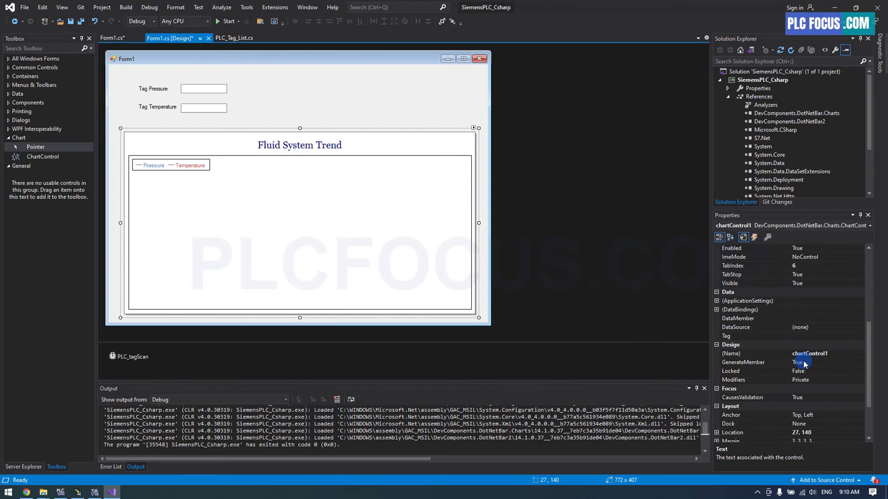
pyautogui.click(736, 353)
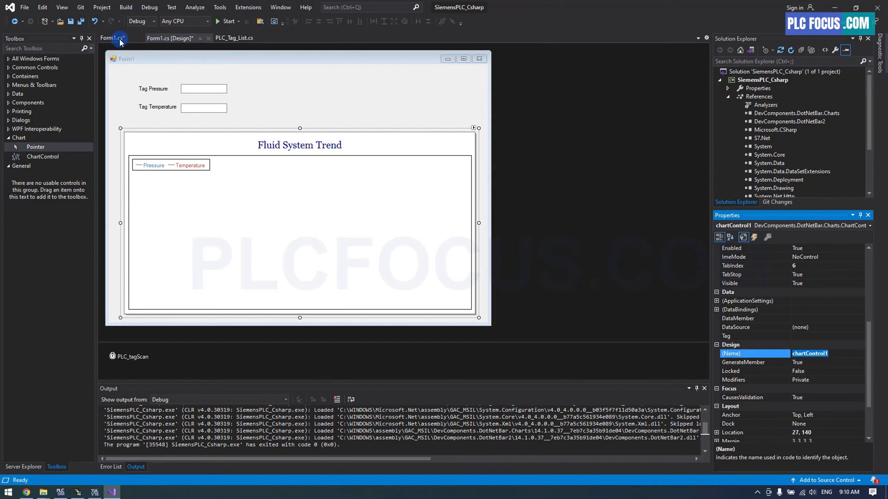
pyautogui.click(111, 37)
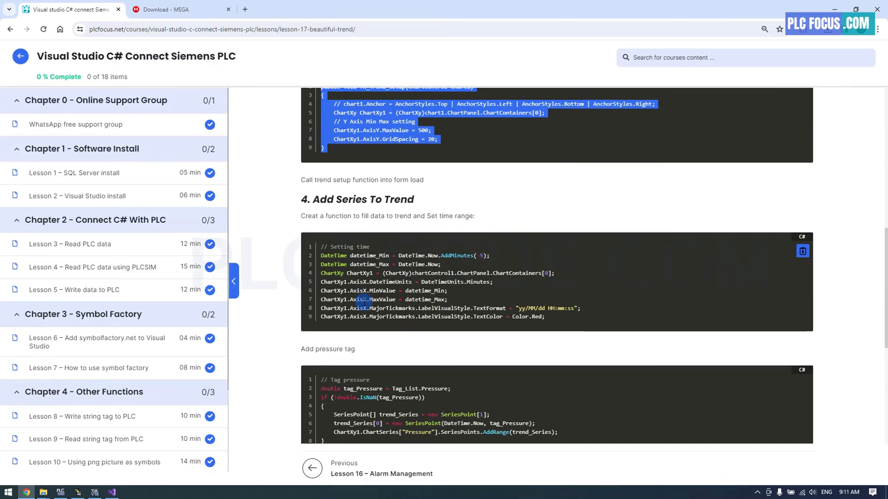
pyautogui.scroll(-3)
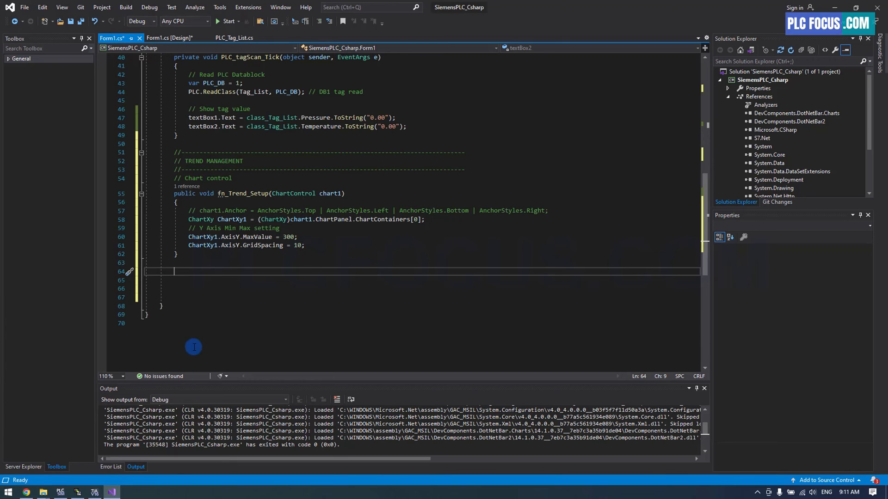
# - Write '// Add Trend' and fn_Trend(), paste the time-setting code, and use AddMinutes(-2)
pyautogui.write('// Add T')
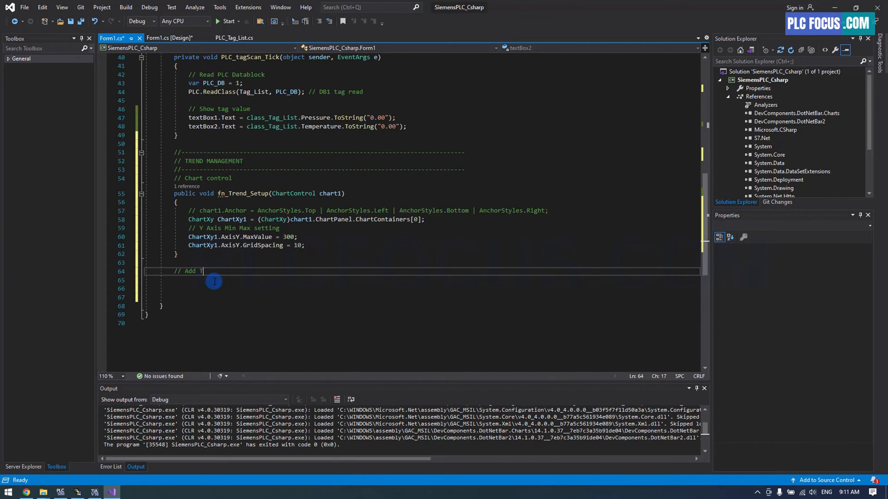
pyautogui.write('rend')
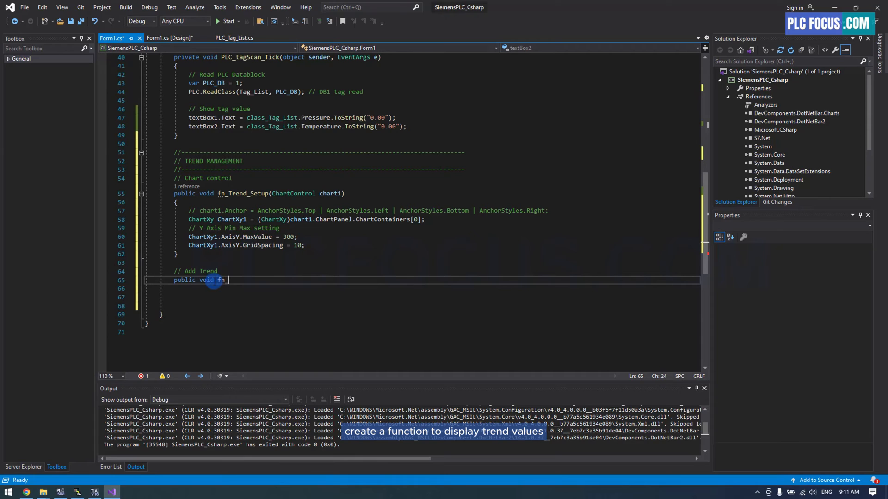
pyautogui.write('_Trend()')
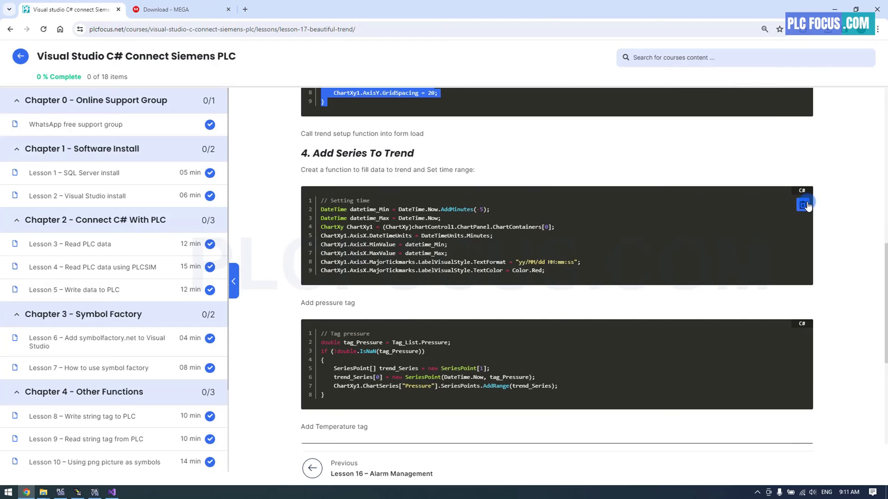
pyautogui.click(802, 204)
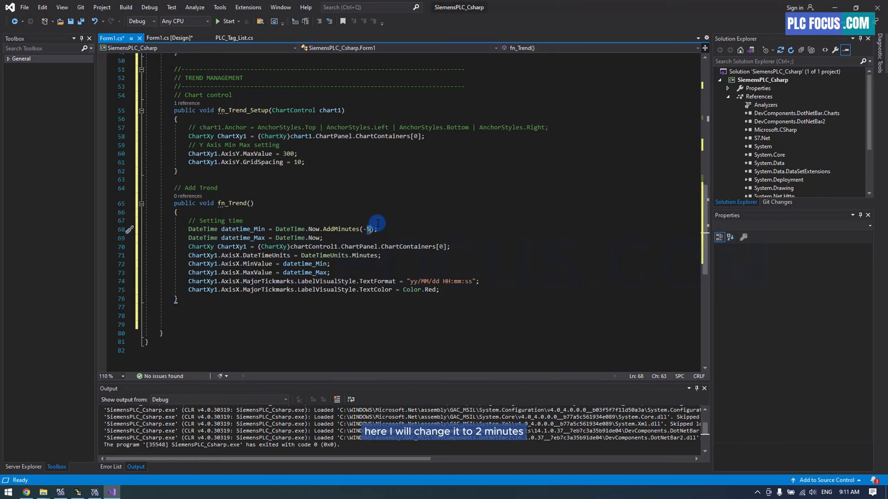
pyautogui.write('2')
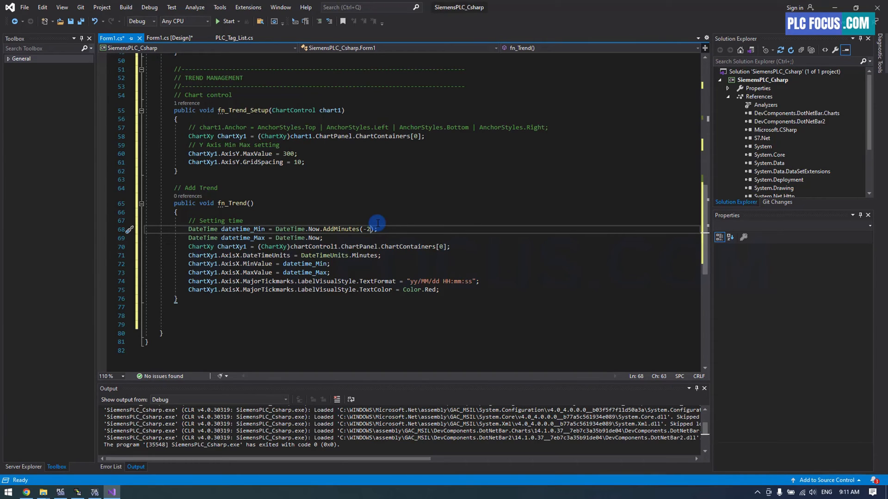
pyautogui.doubleClick(414, 289)
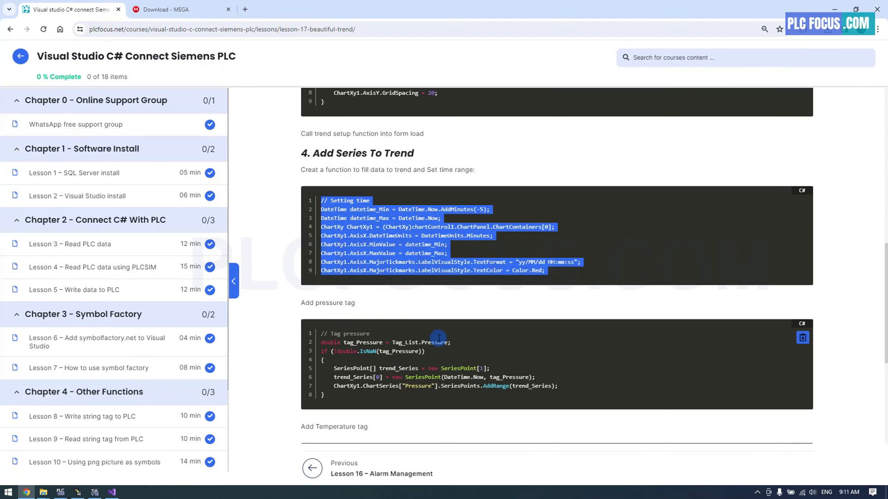
# - Paste the pressure snippet into fn_Trend and change Tag_List to class_Tag_List
pyautogui.scroll(-3)
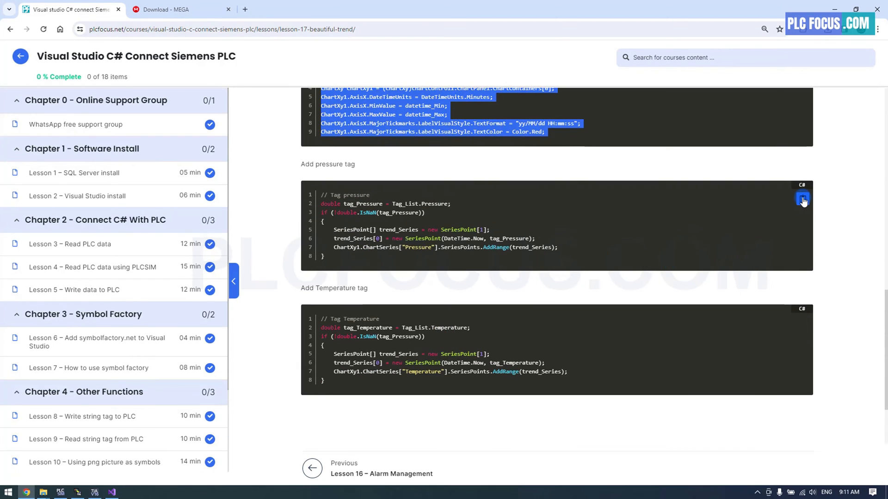
pyautogui.click(801, 199)
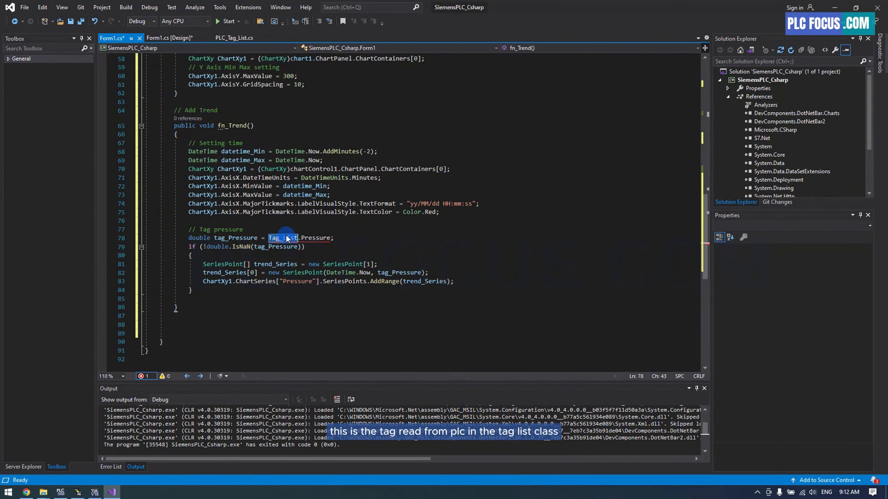
pyautogui.write('class_')
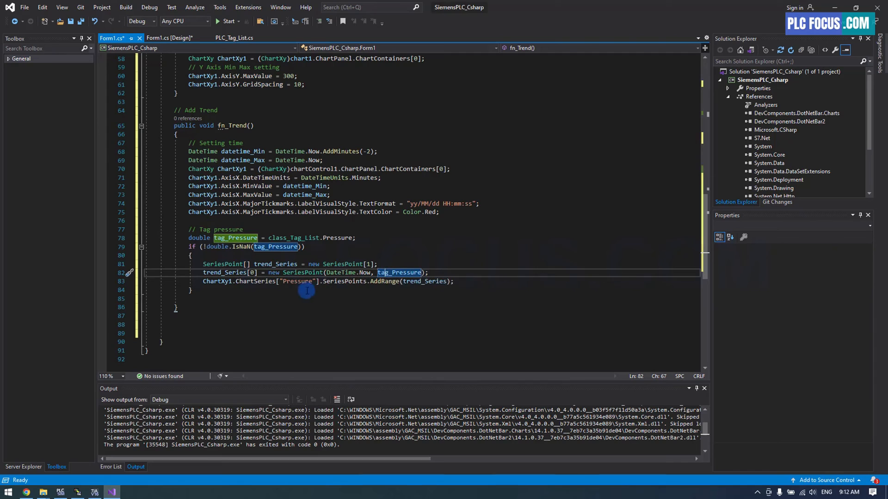
pyautogui.doubleClick(298, 281)
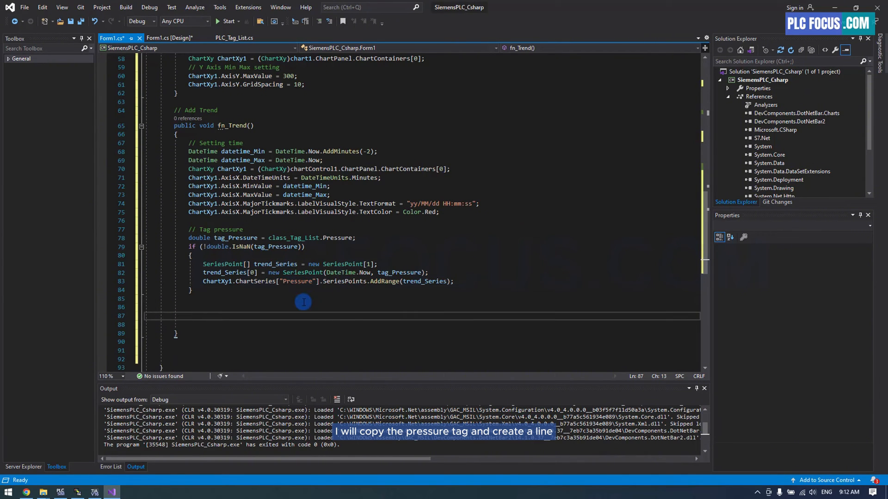
# - Duplicate the pressure block and rename its variables to tag_Temperature reading Temperature
pyautogui.moveTo(189, 229); pyautogui.dragTo(204, 282)
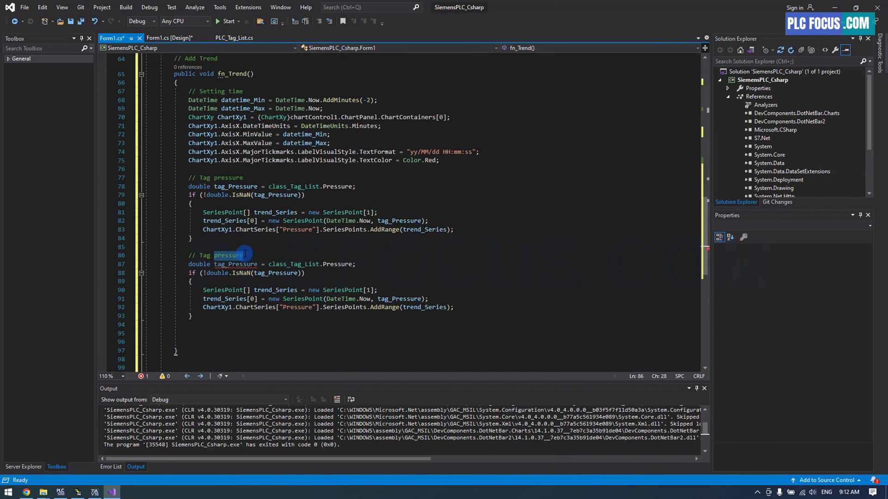
pyautogui.write('temperature')
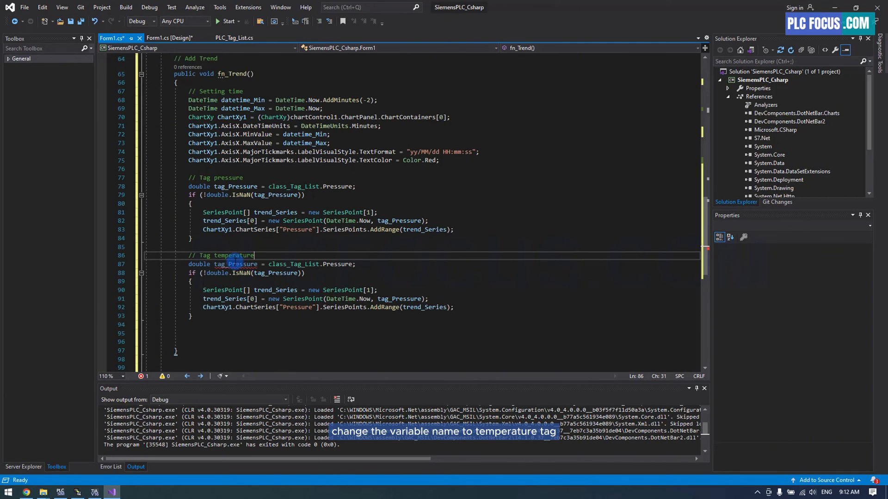
pyautogui.write('tag_Tempera')
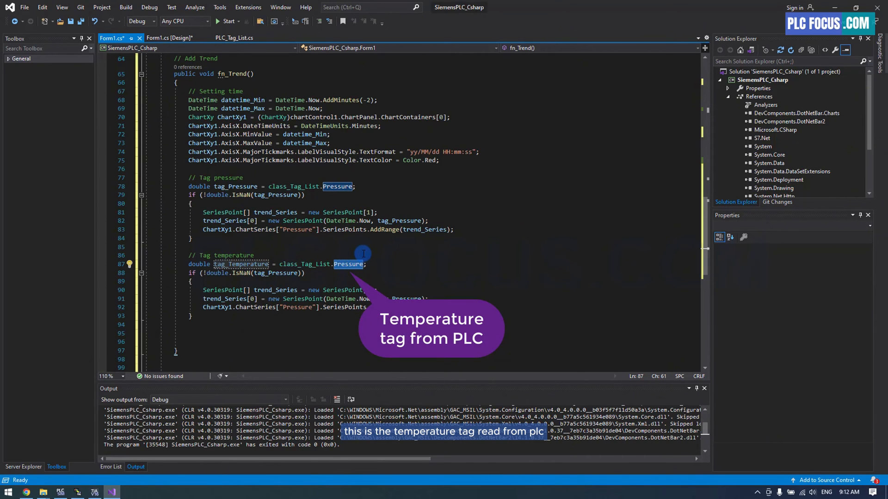
pyautogui.write('tem')
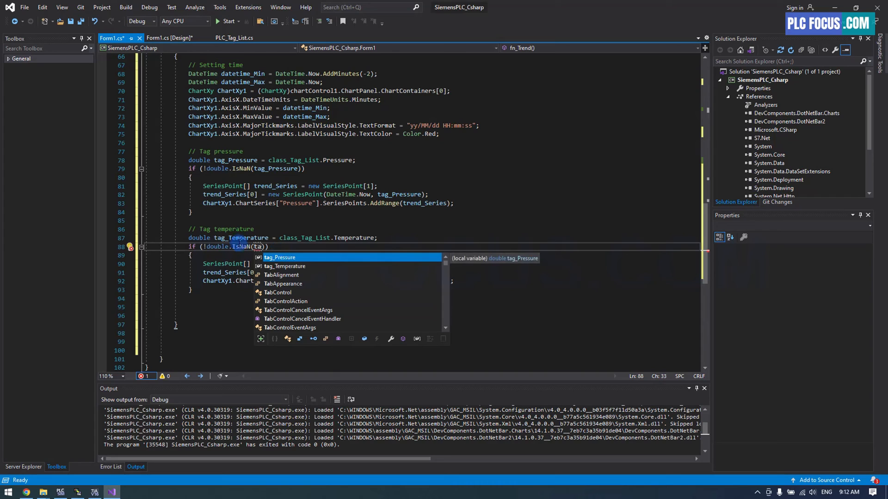
pyautogui.rightClick(238, 238)
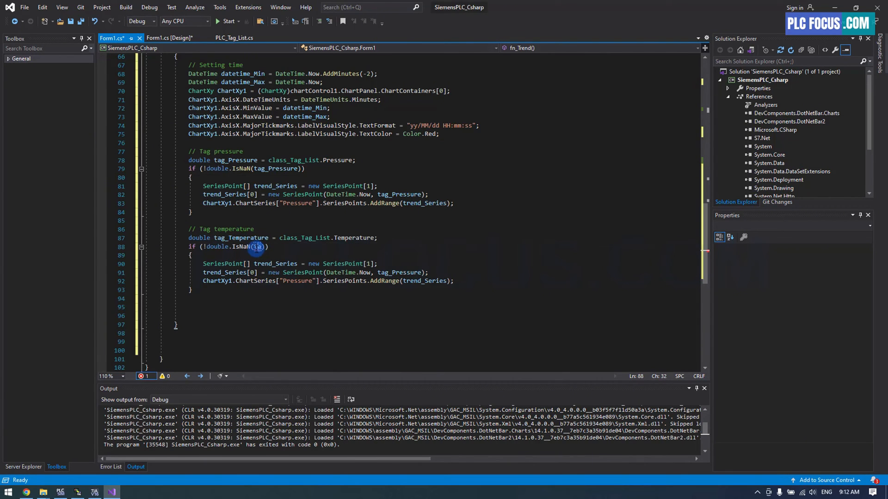
pyautogui.write('tag_Temperature')
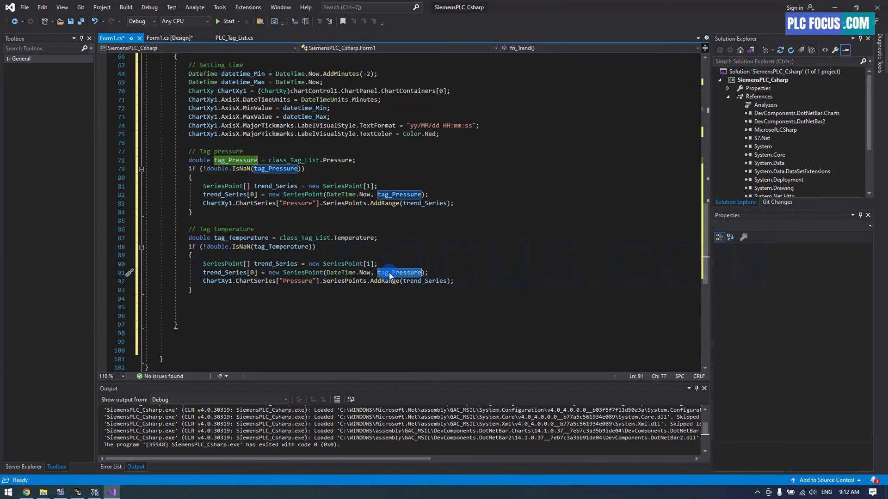
pyautogui.press('Delete')
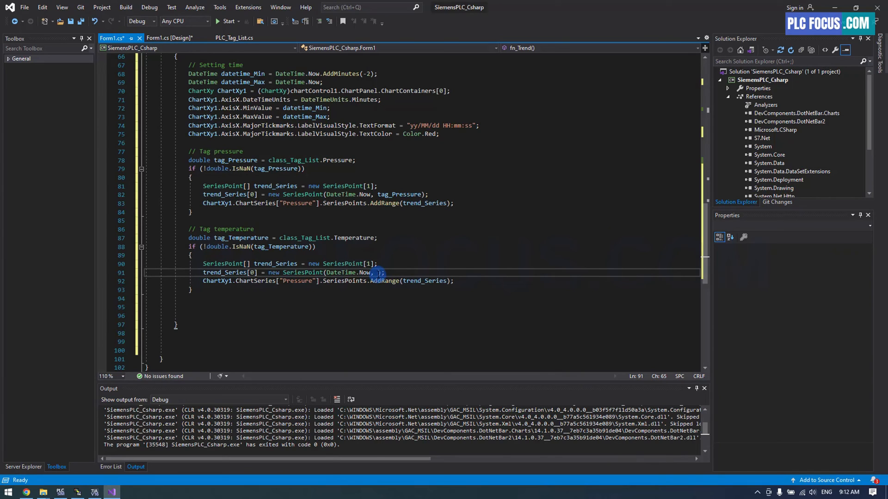
pyautogui.write('tag_Temperature')
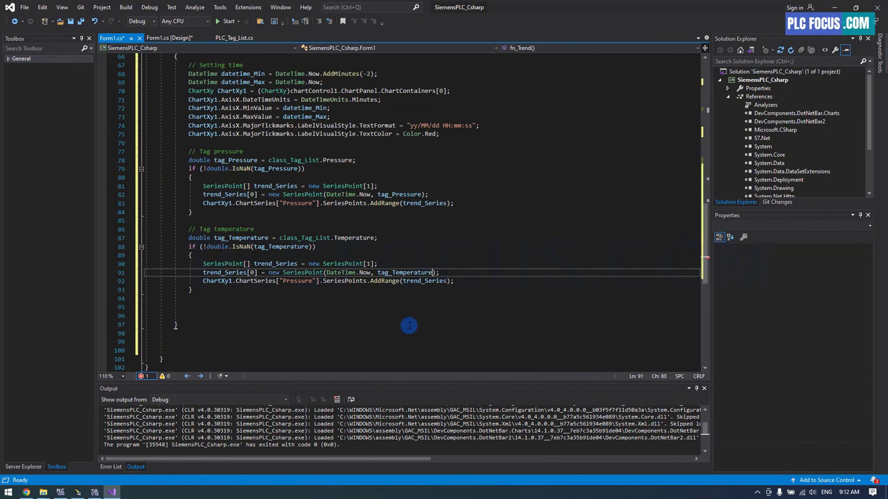
# - Point the new block at the "Temperature" series and save Form1.cs
pyautogui.doubleClick(298, 281)
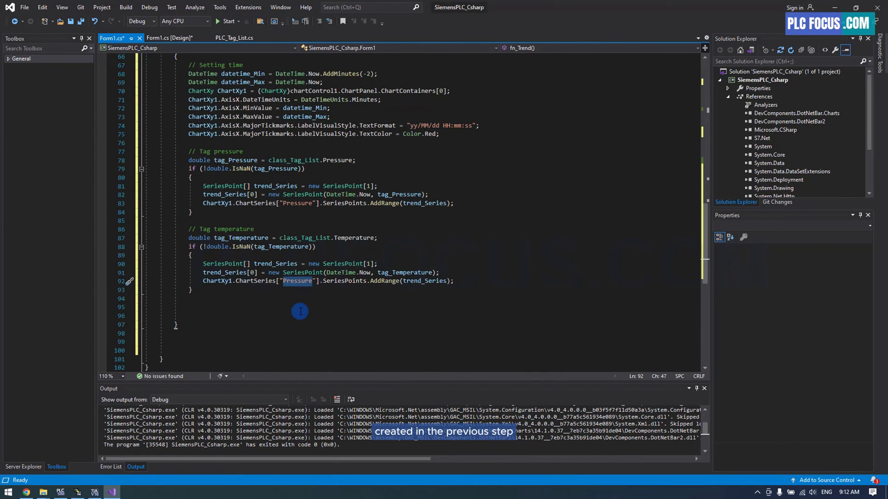
pyautogui.write('Temperat')
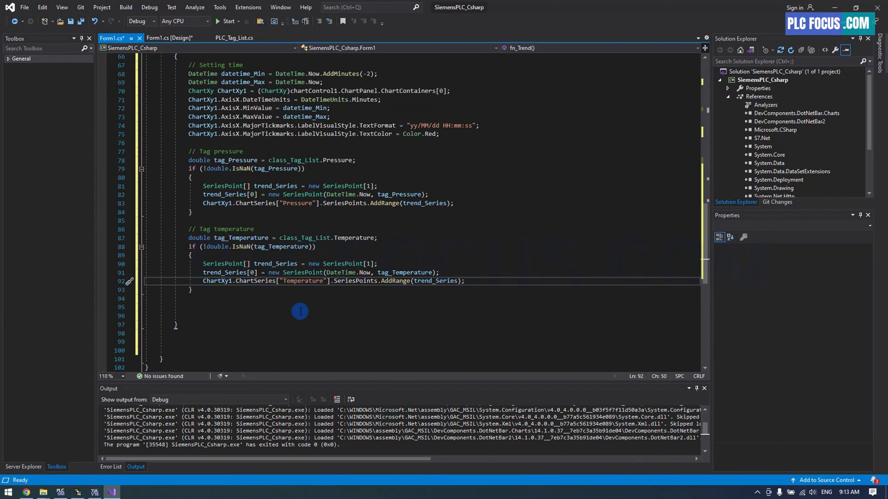
pyautogui.click(300, 307)
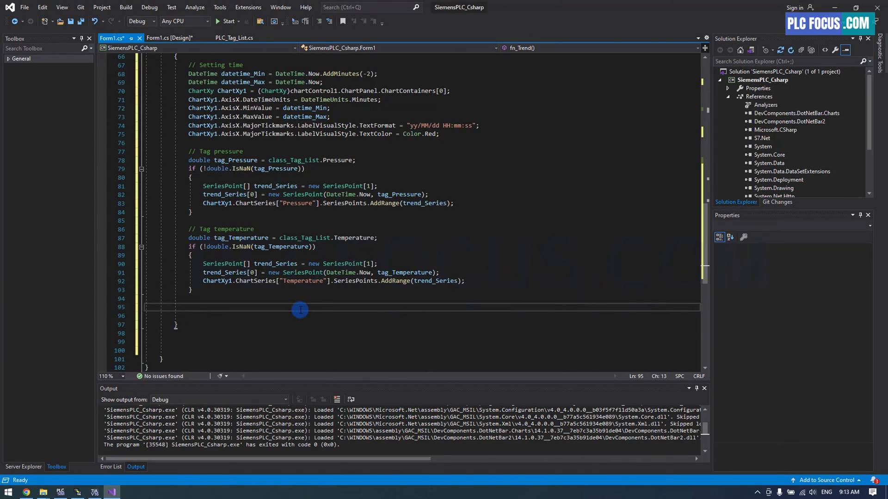
pyautogui.press('ctrl+s')
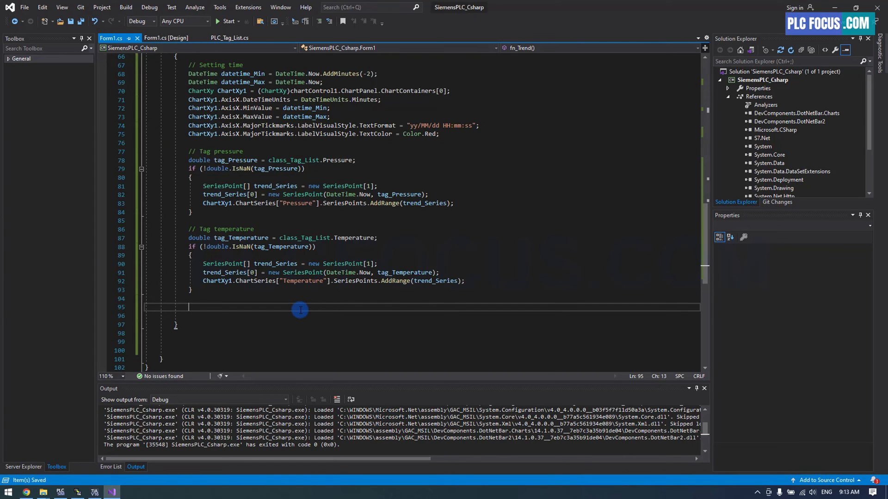
pyautogui.click(227, 20)
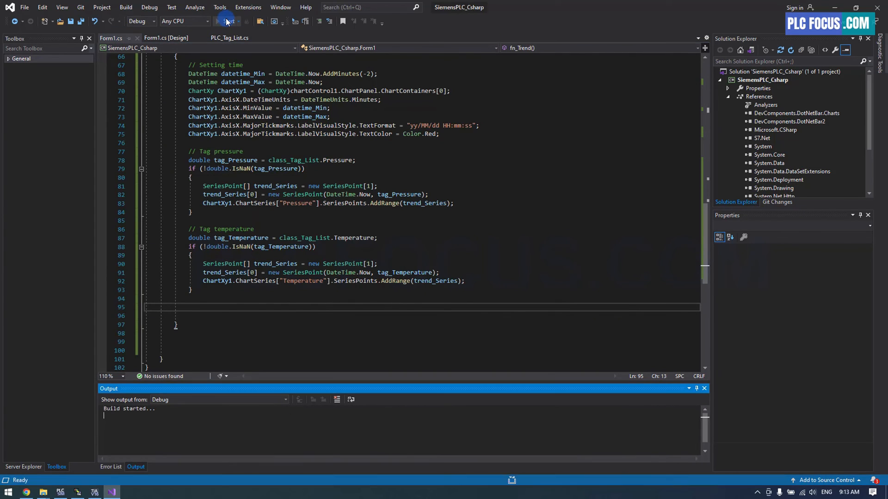
pyautogui.click(226, 21)
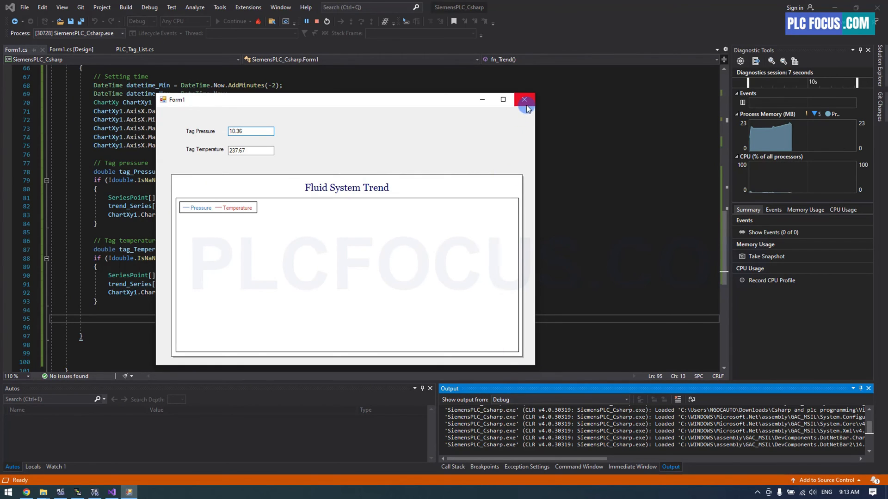
pyautogui.click(523, 99)
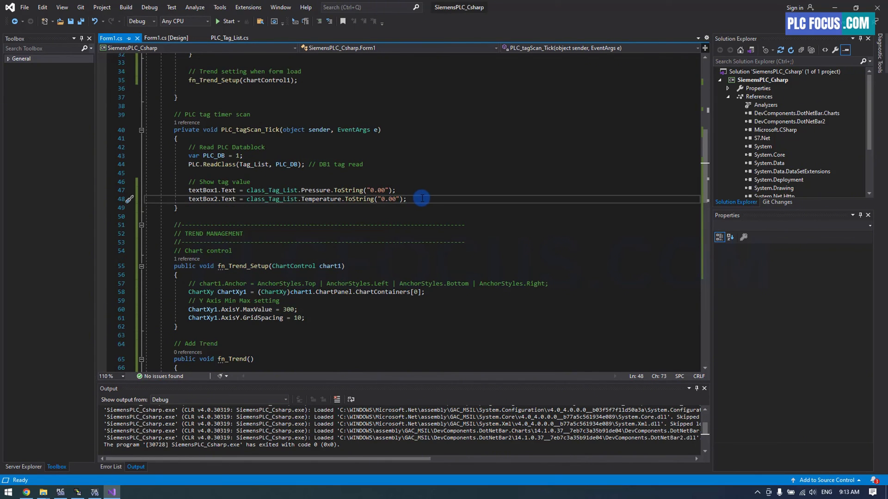
# - Add '// Show trend' and fn_Trend(); to PLC_tagScan_Tick, then start the app
pyautogui.write('// Show trend')
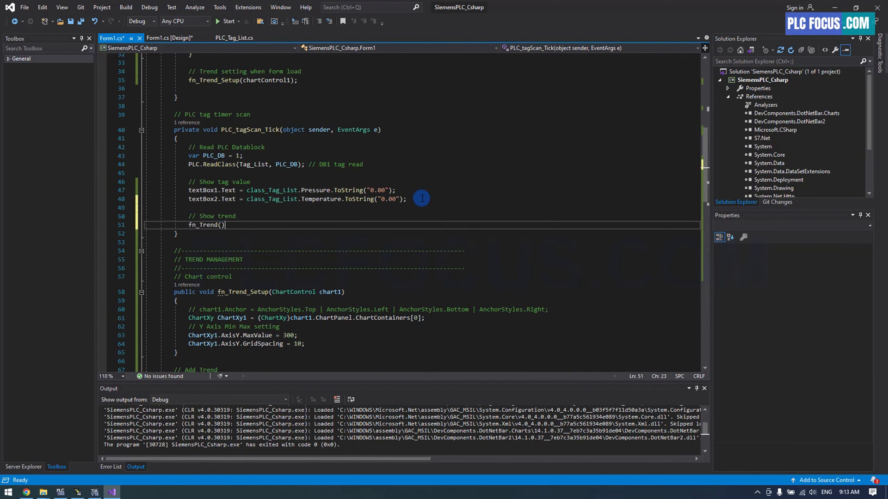
pyautogui.write(';')
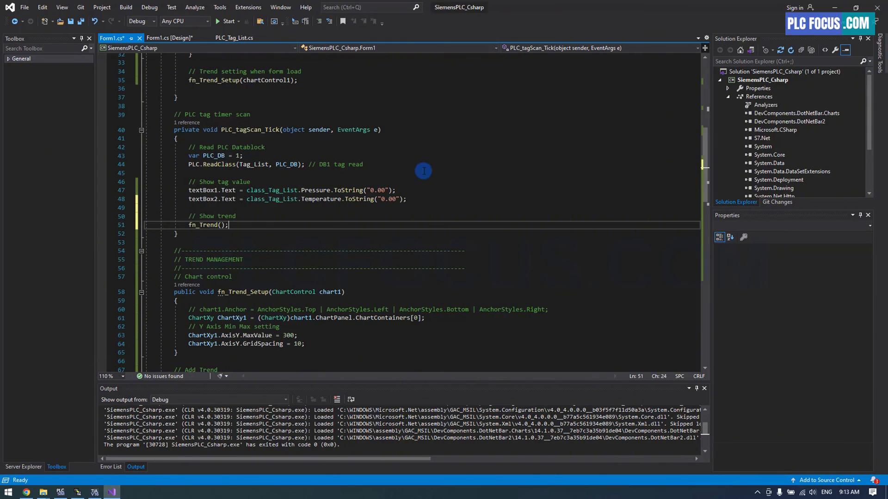
pyautogui.click(227, 21)
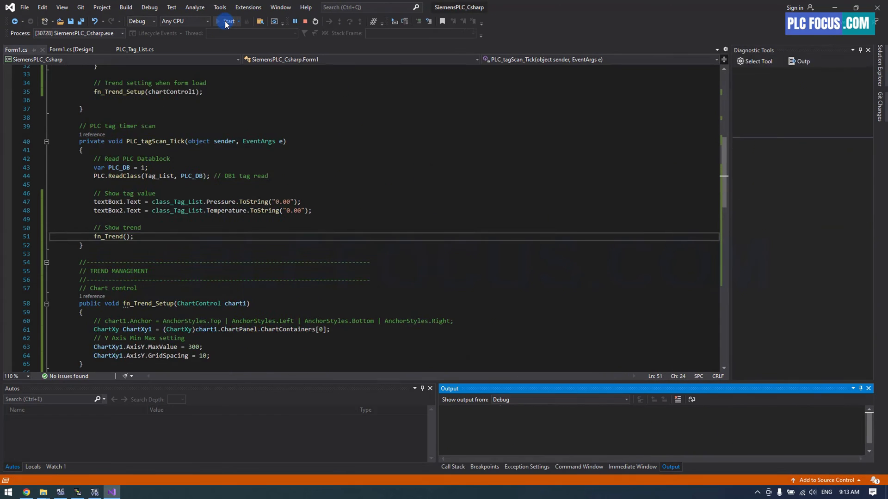
pyautogui.click(228, 20)
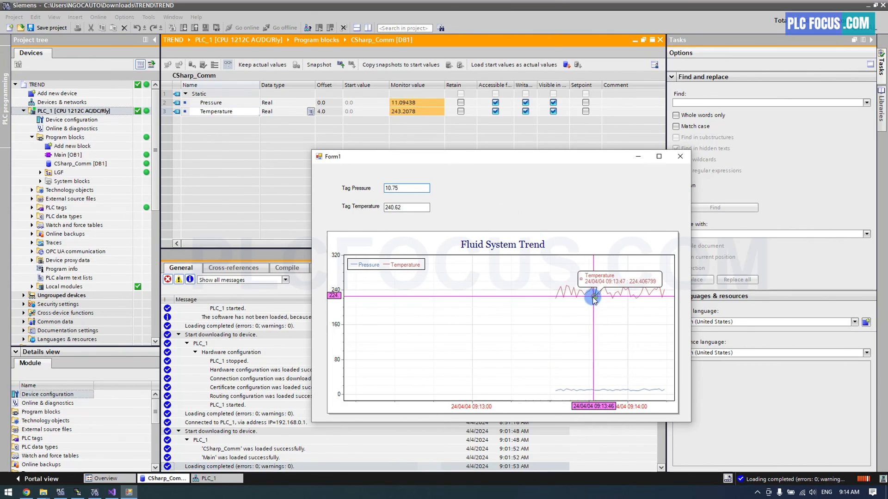
pyautogui.moveTo(636, 391)
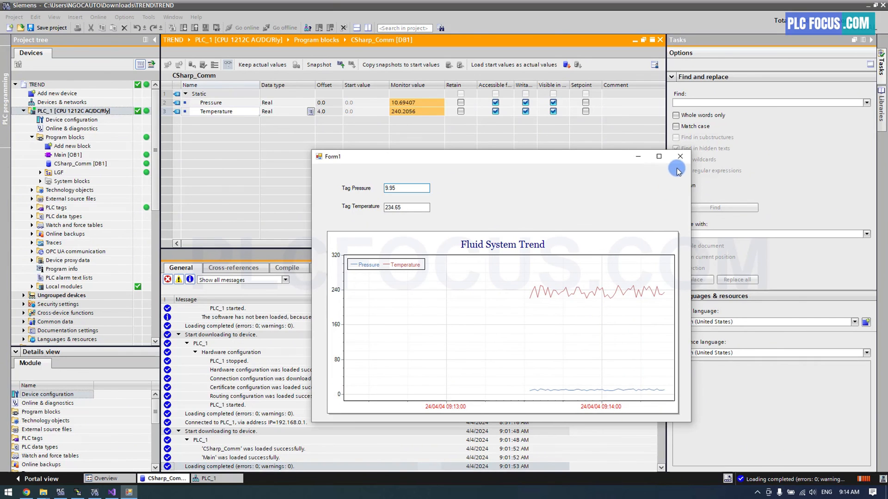
# - Close the running trend form after comparing its lines with TIA Portal values
pyautogui.click(658, 156)
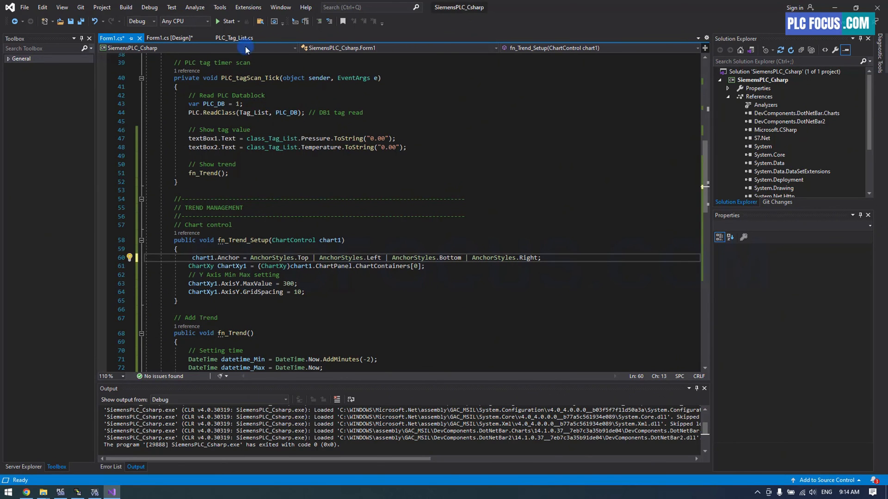
# - Run the app and maximise the form to confirm the anchored Fluid System Trend chart fills it
pyautogui.click(228, 21)
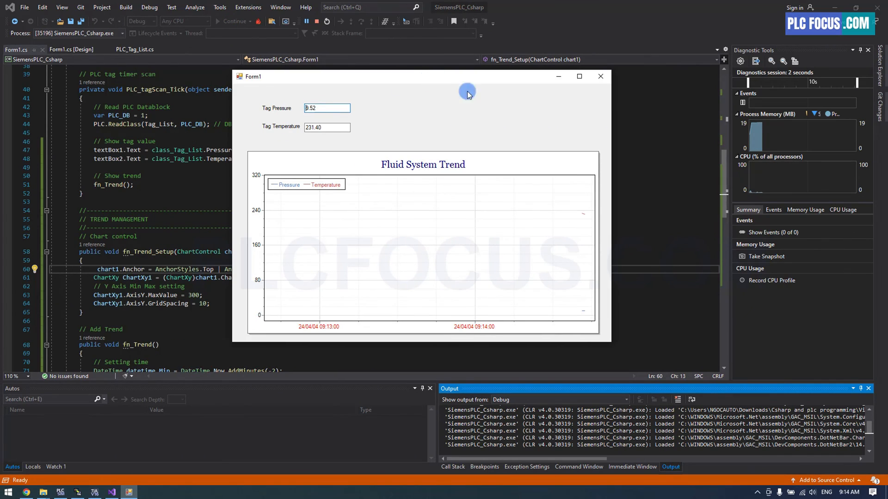
pyautogui.click(578, 75)
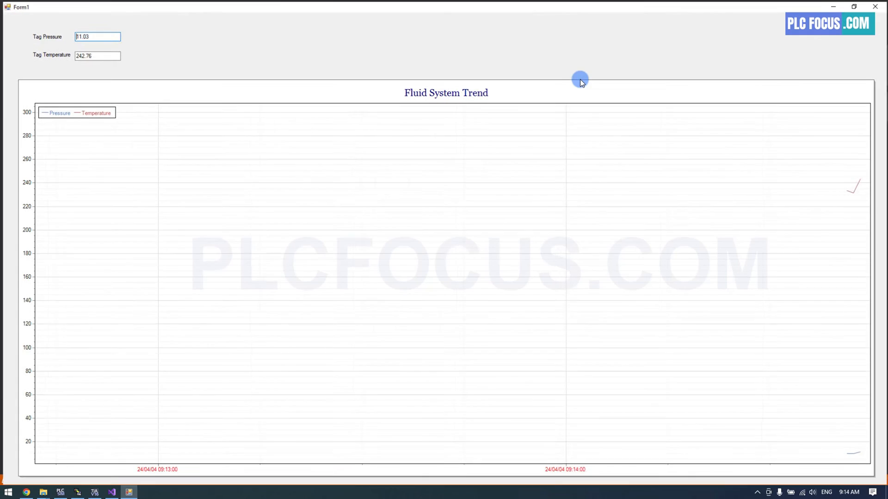